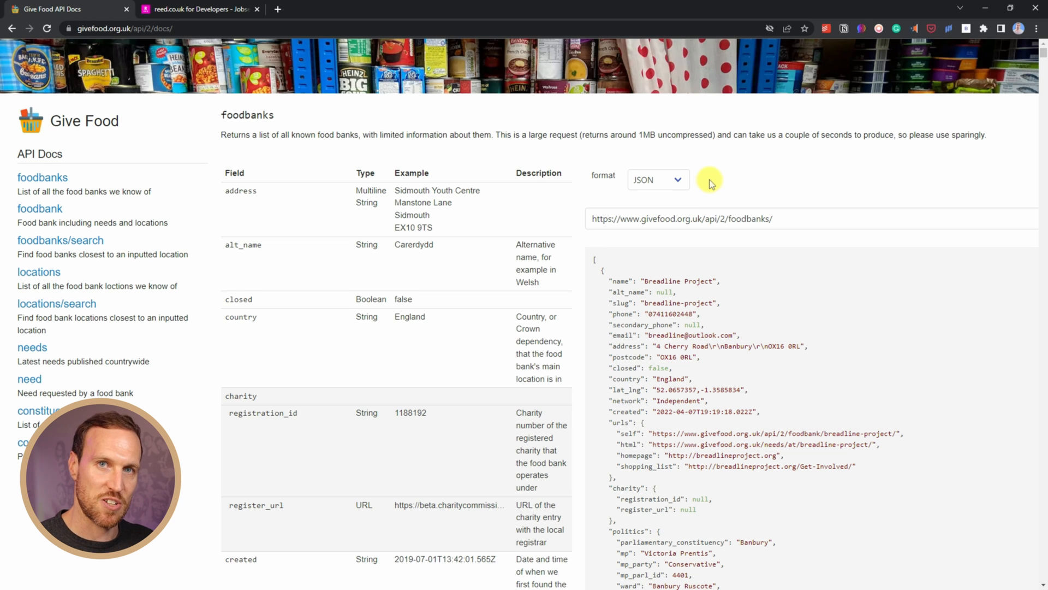
pyautogui.moveTo(361, 327)
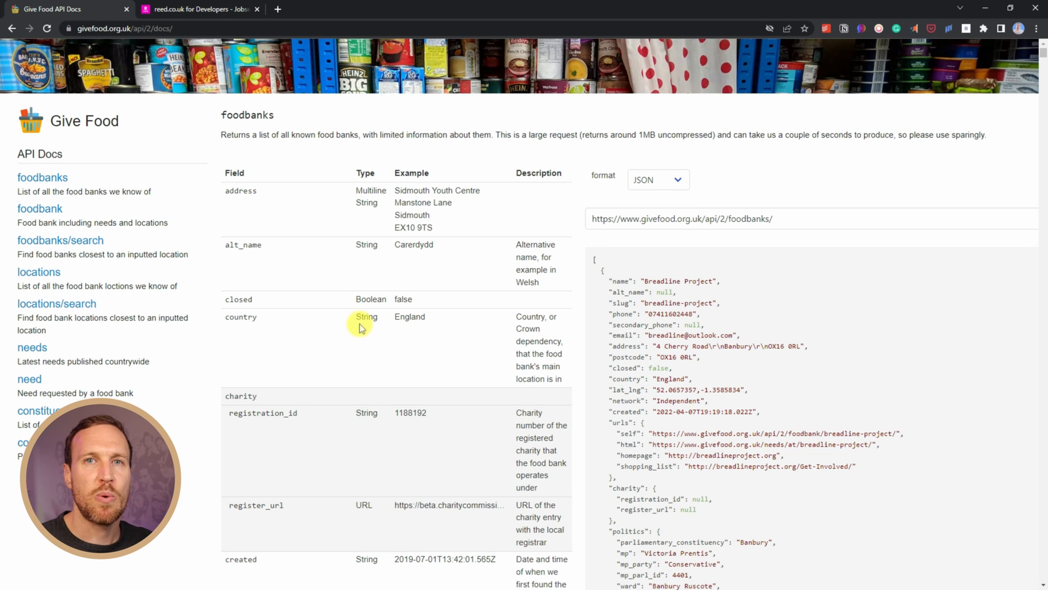
pyautogui.moveTo(271, 263)
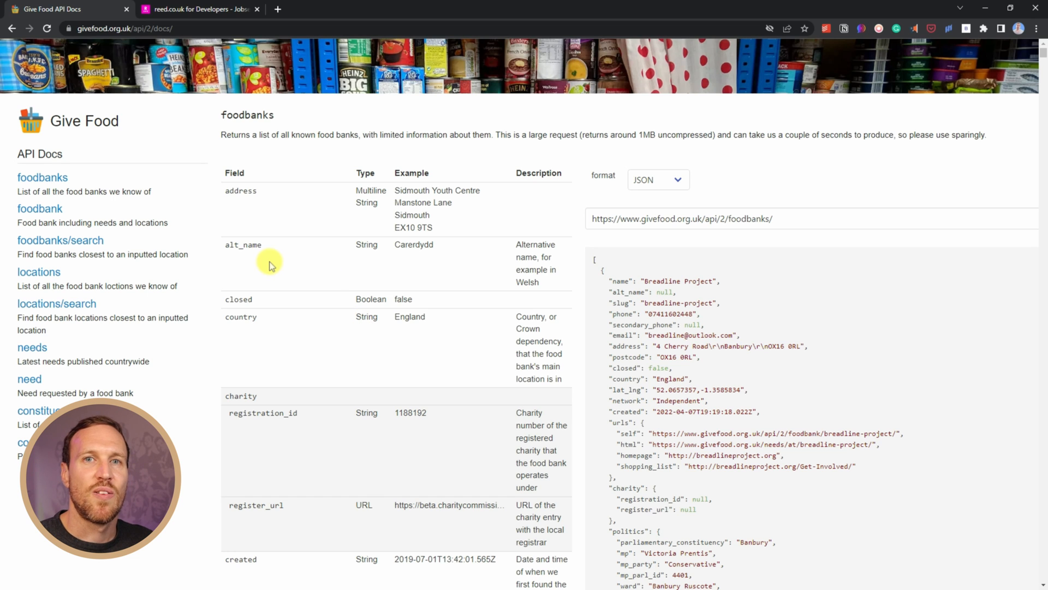
pyautogui.moveTo(42, 177)
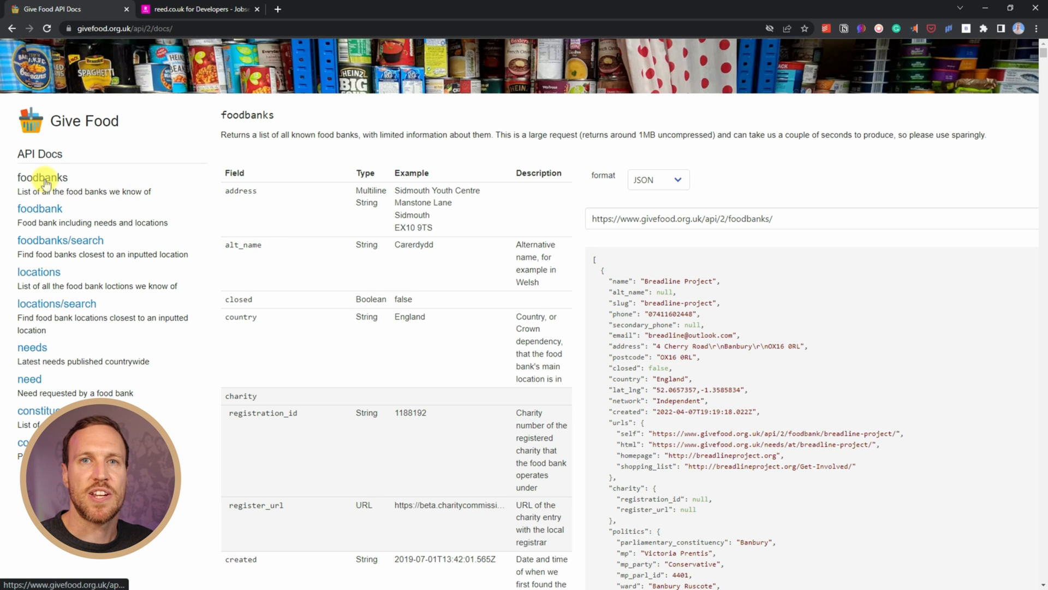
pyautogui.moveTo(368, 194)
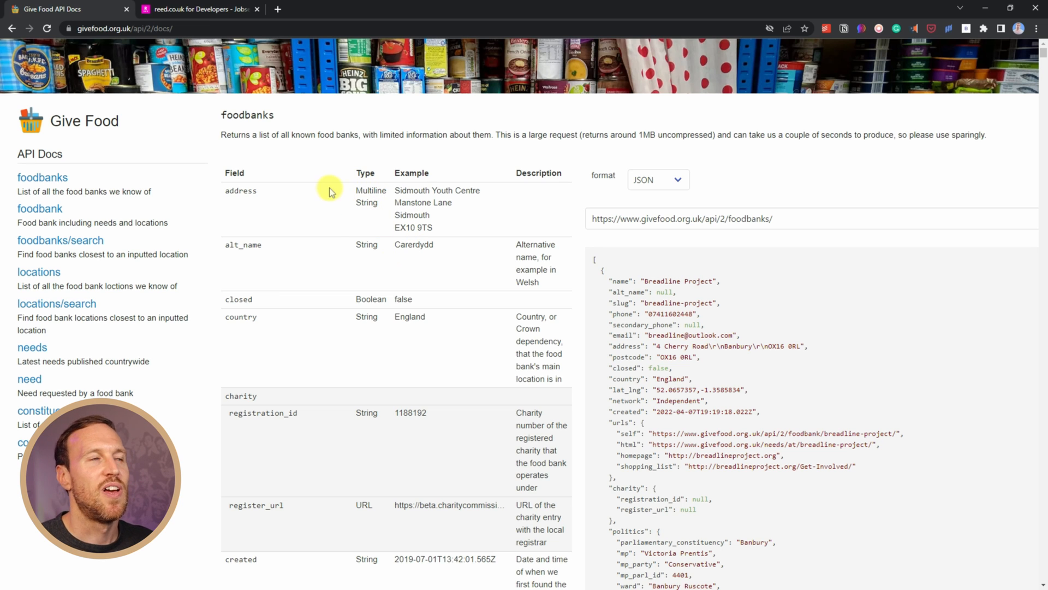
pyautogui.moveTo(402, 366)
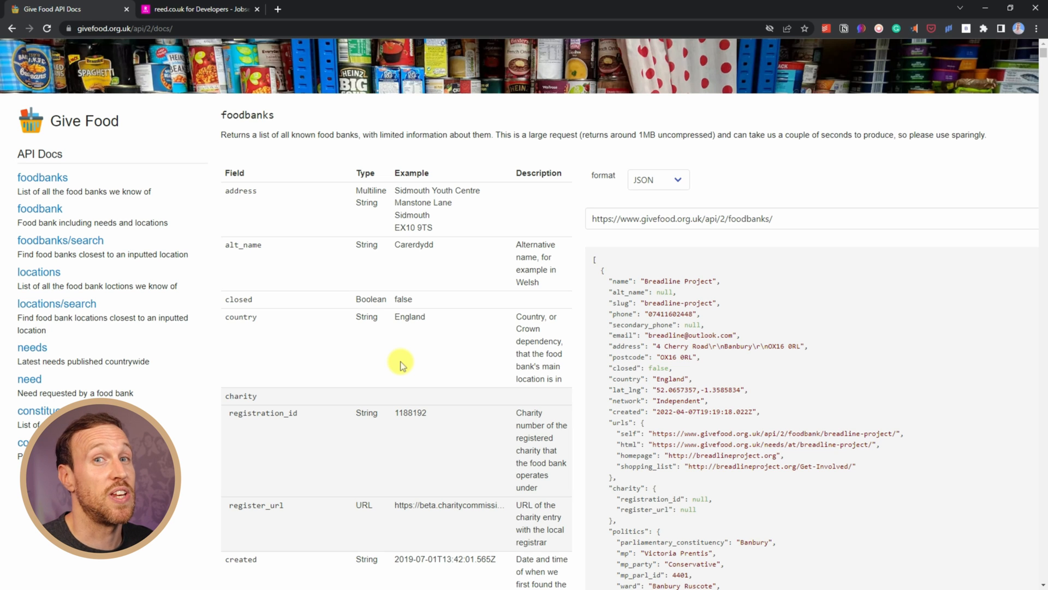
pyautogui.moveTo(322, 213)
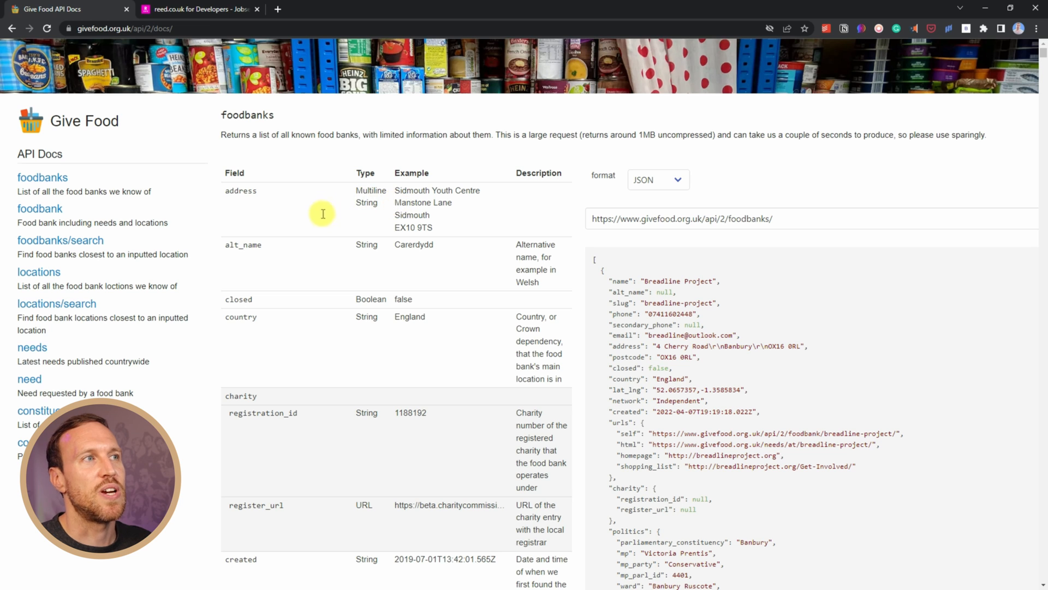
pyautogui.moveTo(343, 288)
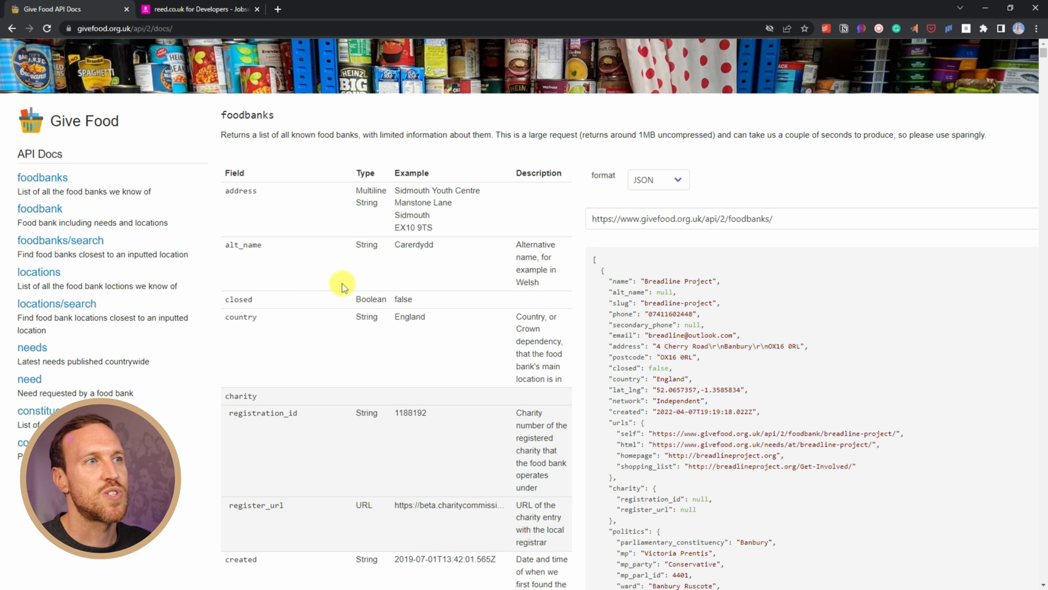
pyautogui.scroll(-3)
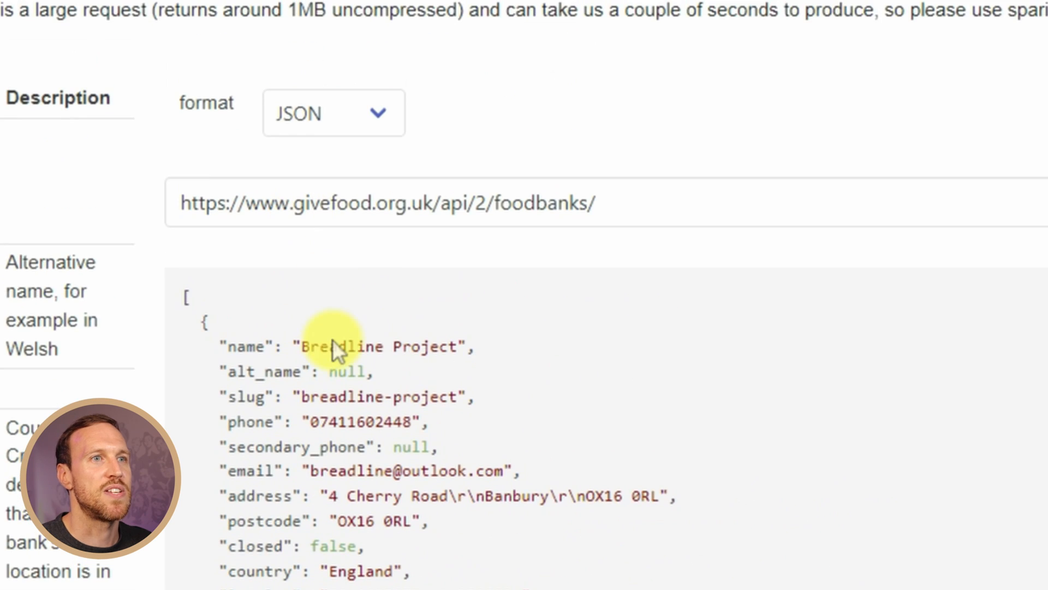
pyautogui.scroll(-3)
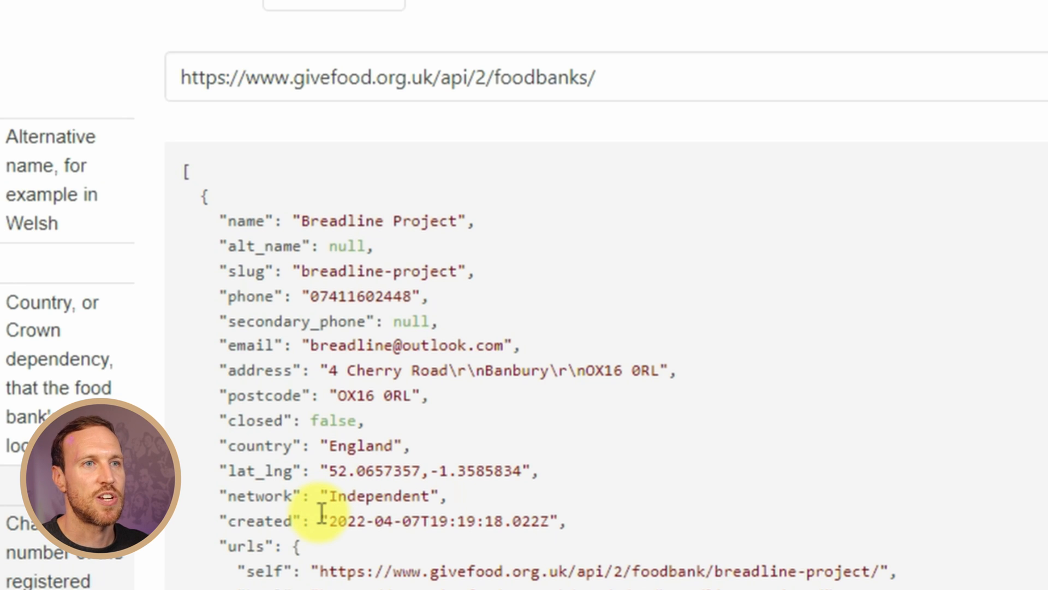
pyautogui.moveTo(459, 572)
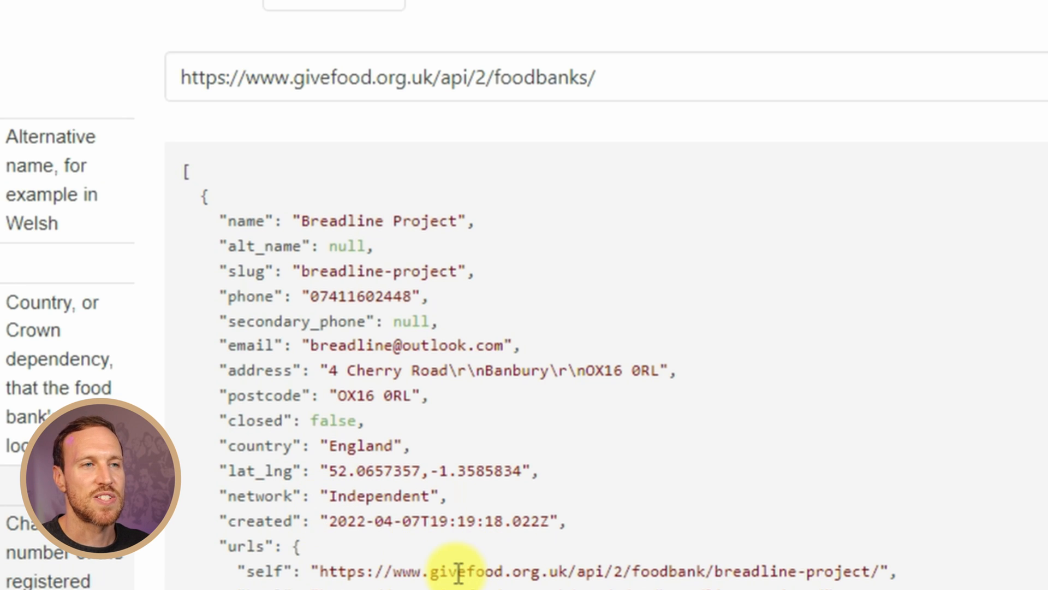
pyautogui.scroll(-3)
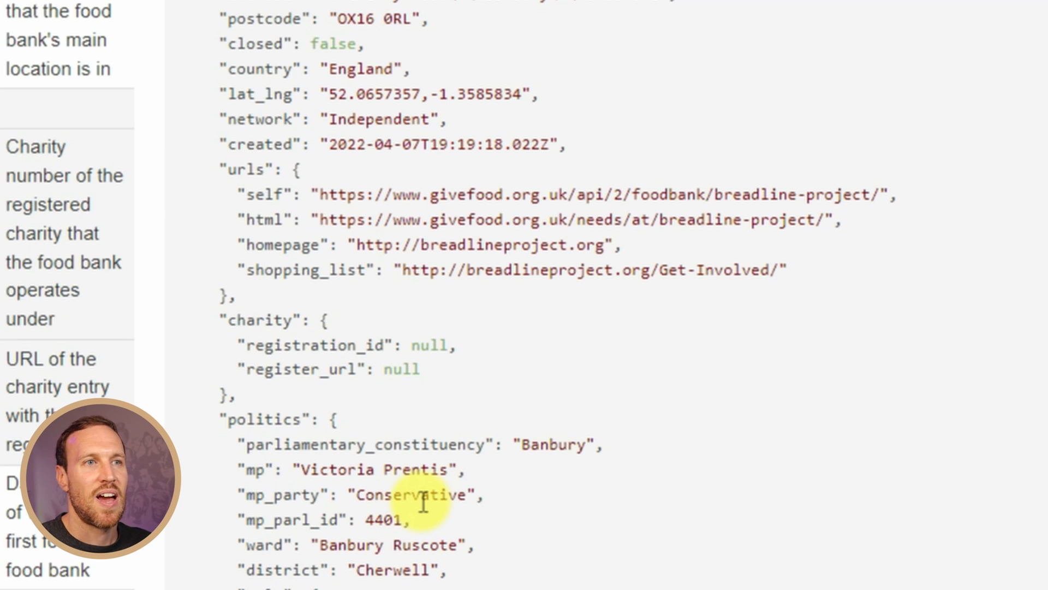
pyautogui.scroll(-3)
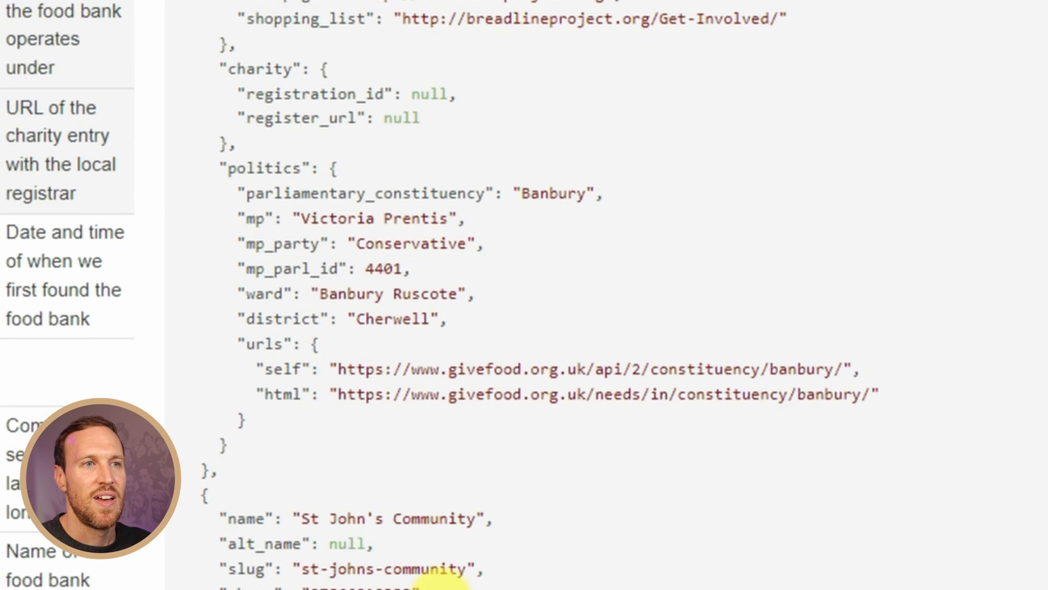
pyautogui.scroll(-3)
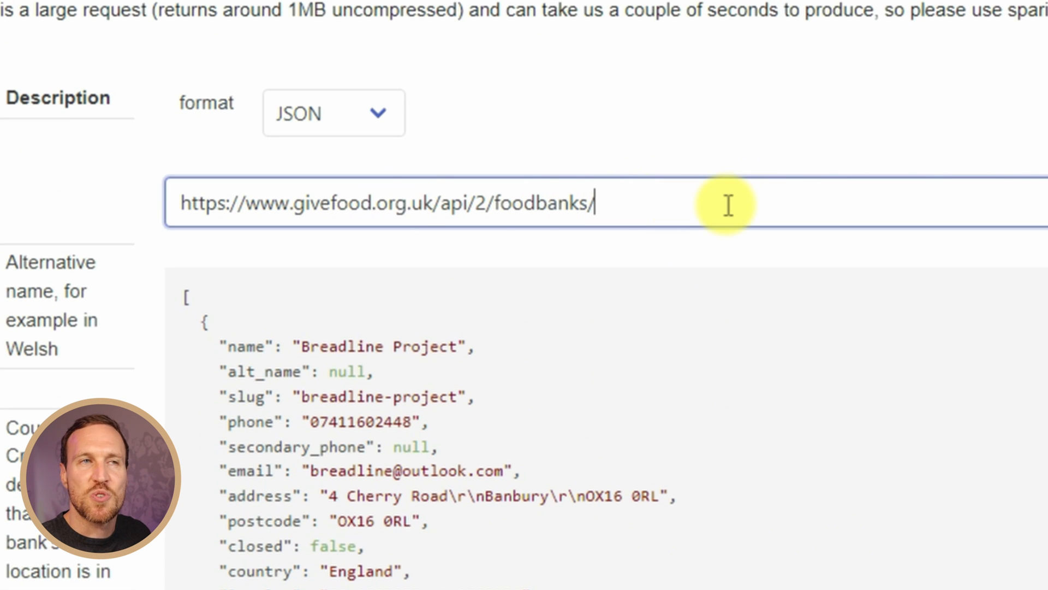
pyautogui.tripleClick(385, 203)
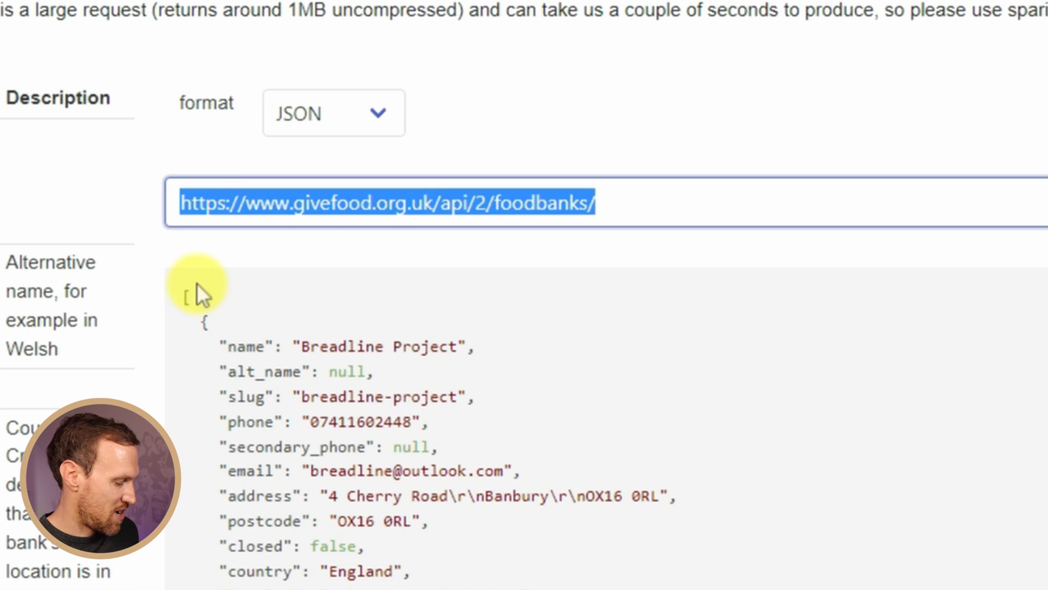
pyautogui.click(665, 22)
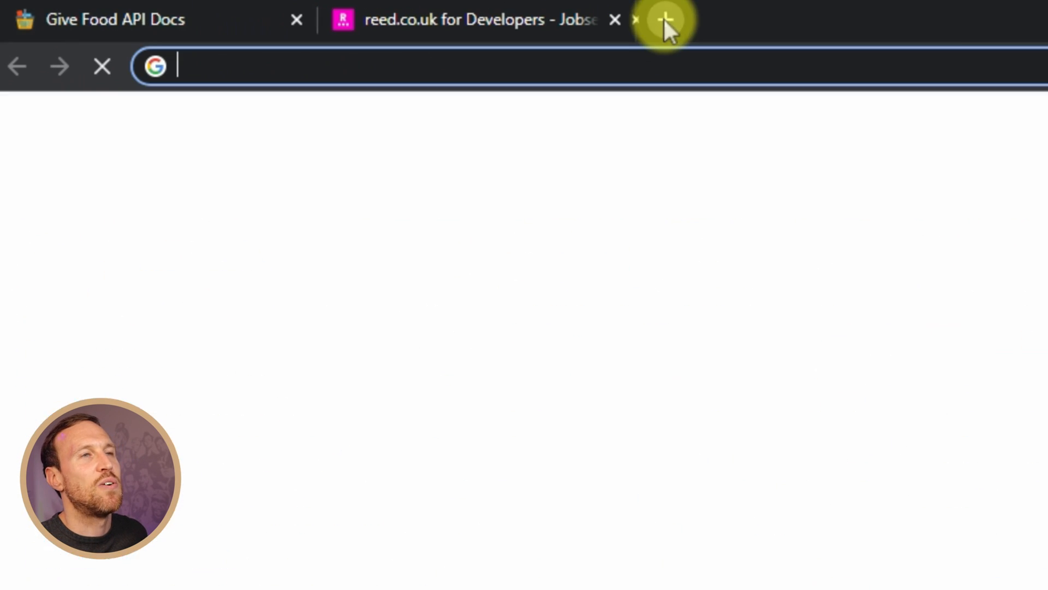
pyautogui.write('https://www.givefood.org.uk/api/2/foodbanks/')
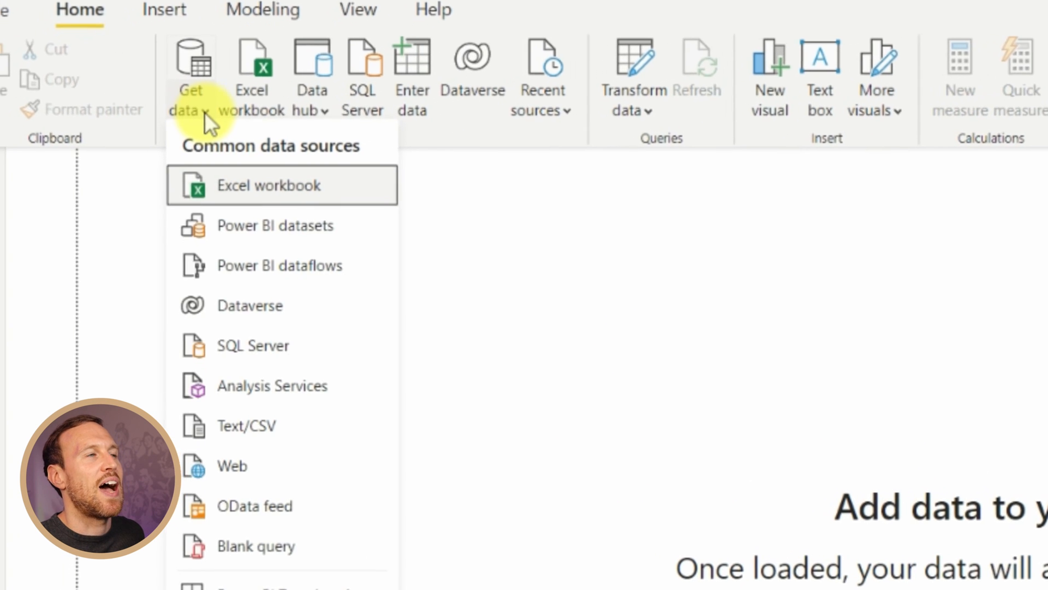
pyautogui.moveTo(290, 474)
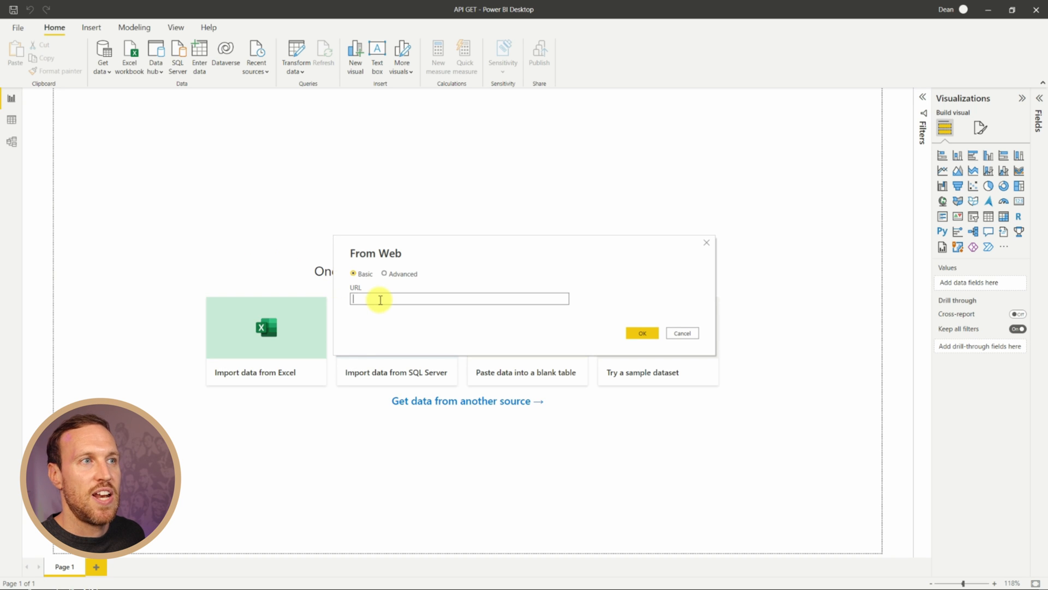
pyautogui.write('https://www.givefood.org.uk/api/2/foodbanks/')
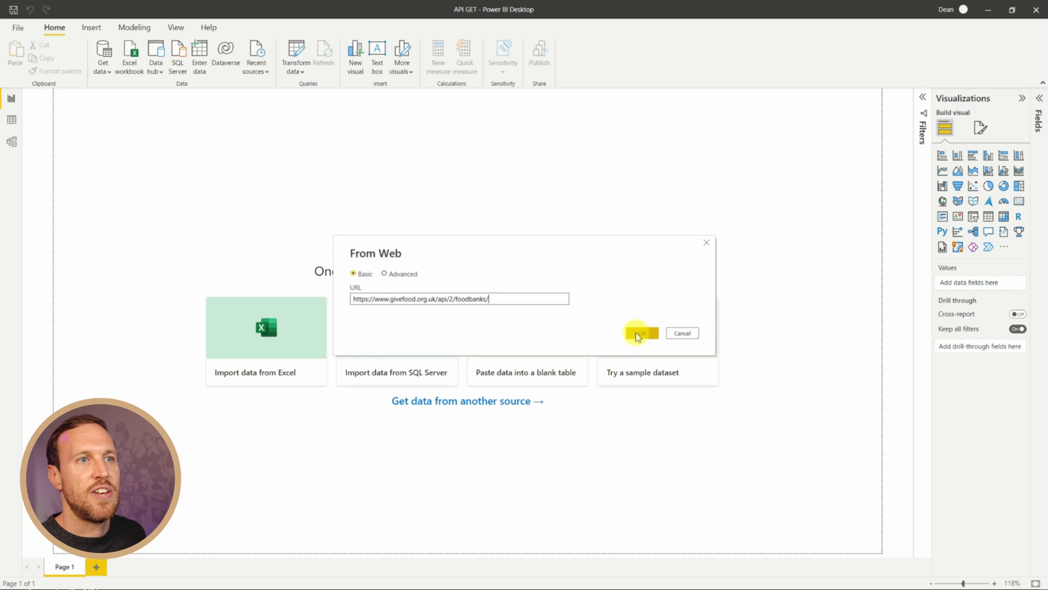
pyautogui.click(640, 333)
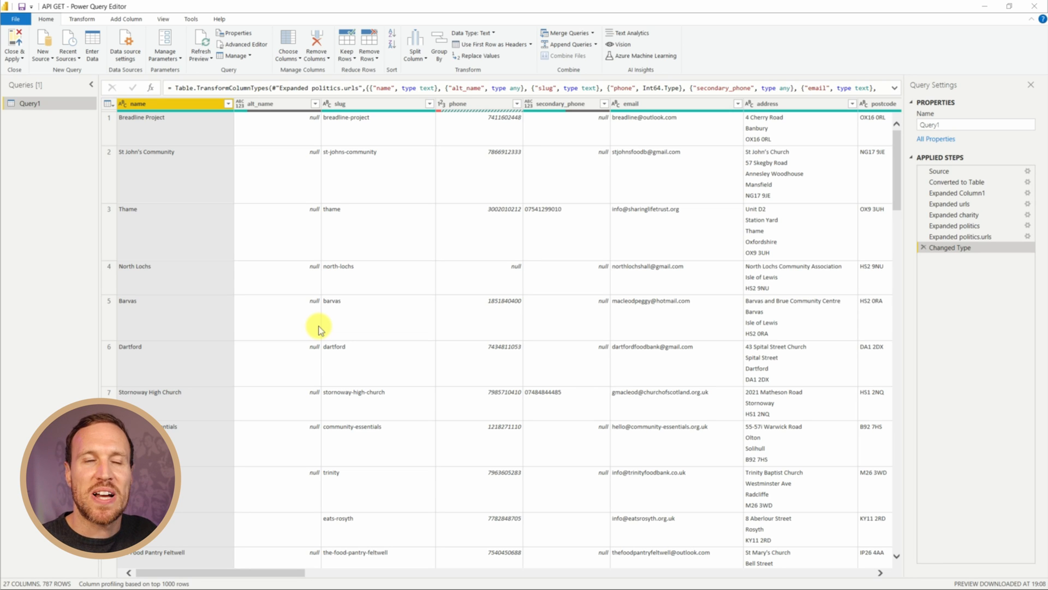
pyautogui.moveTo(851, 394)
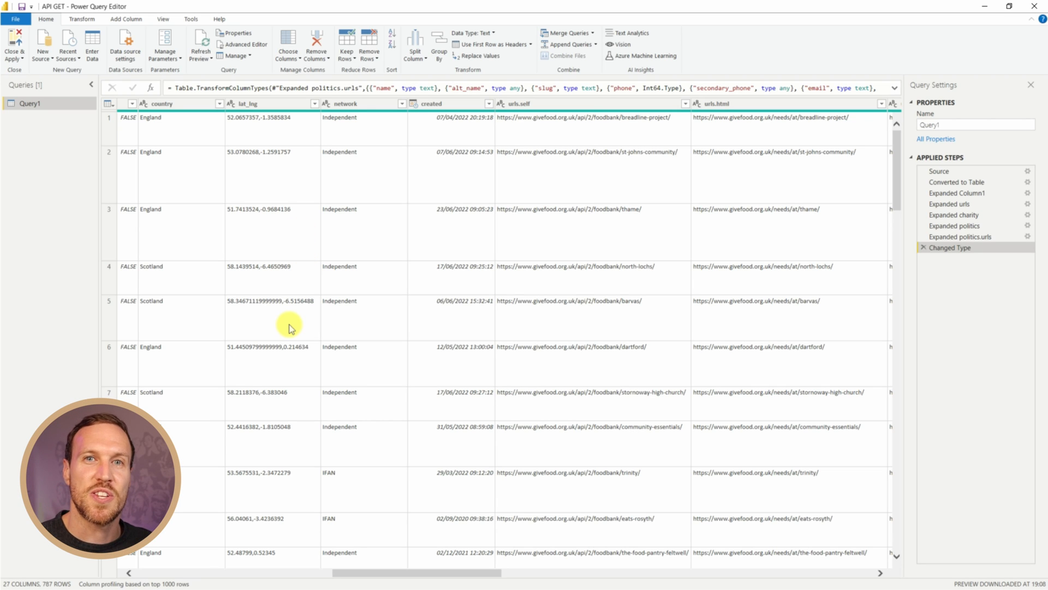
pyautogui.moveTo(602, 242)
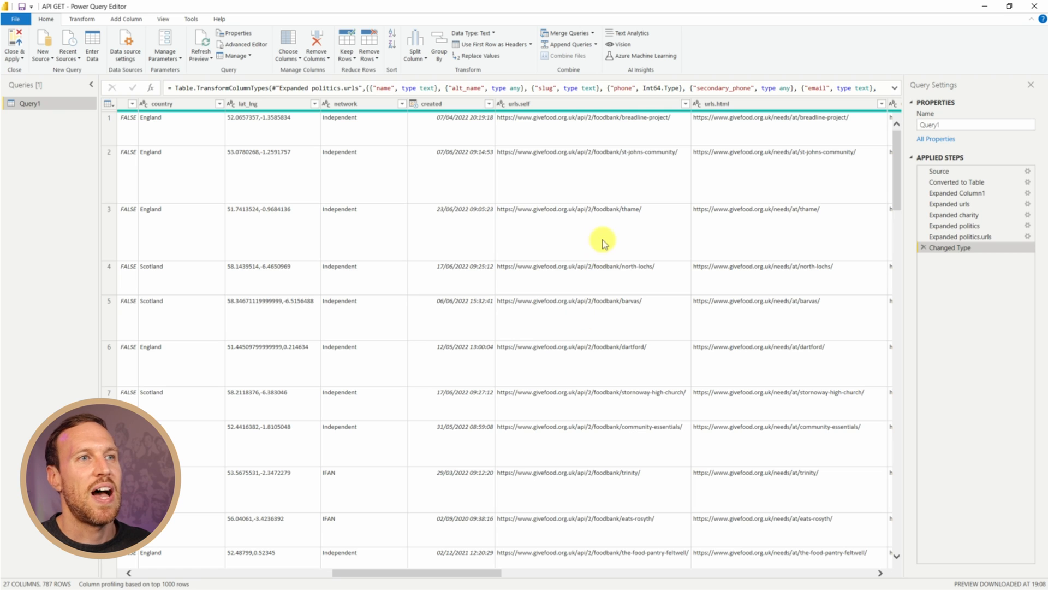
pyautogui.moveTo(688, 322)
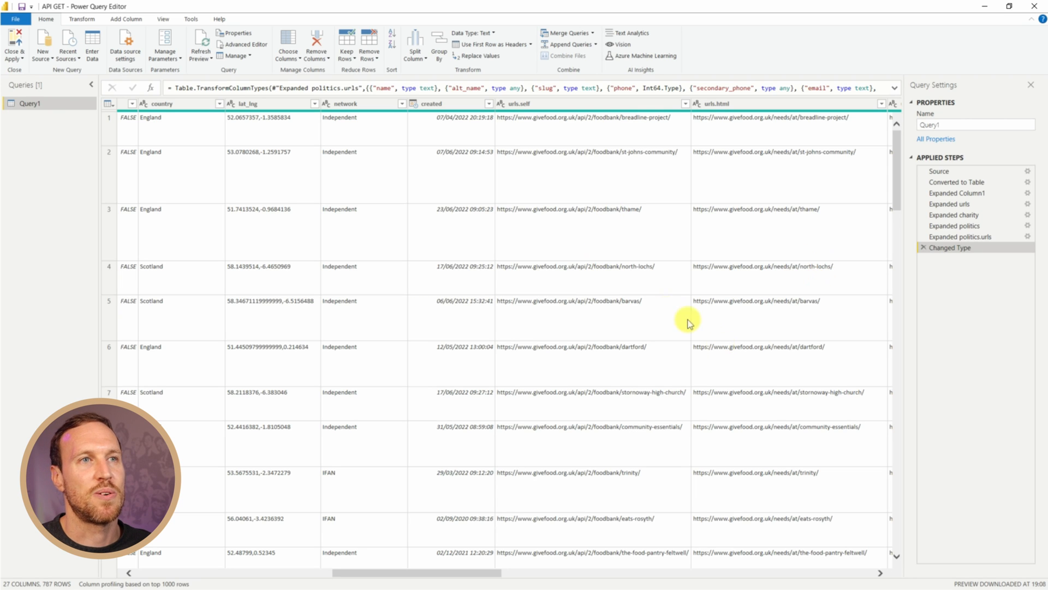
pyautogui.moveTo(461, 228)
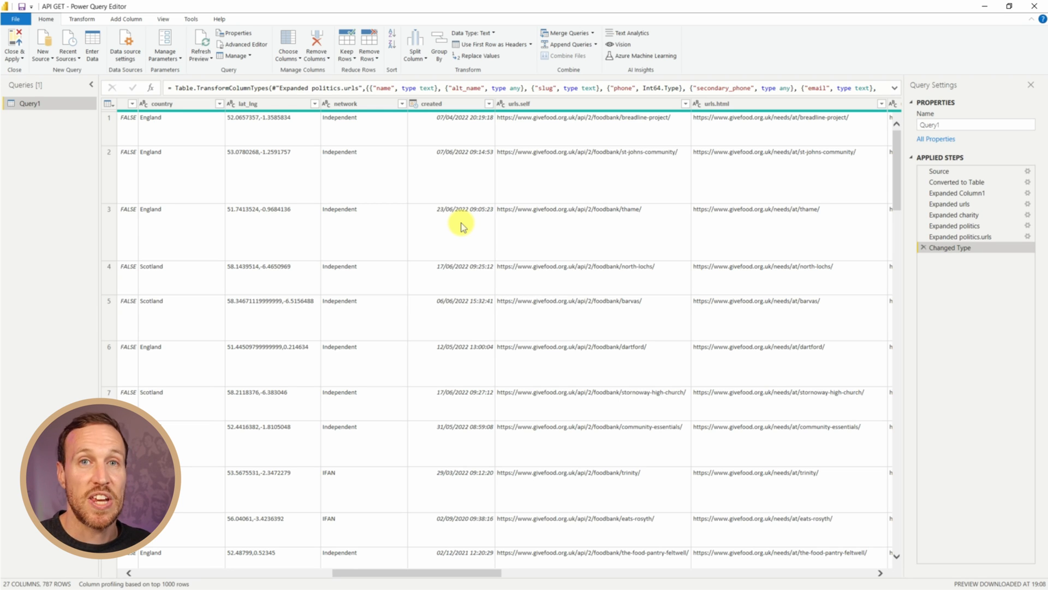
pyautogui.moveTo(506, 540)
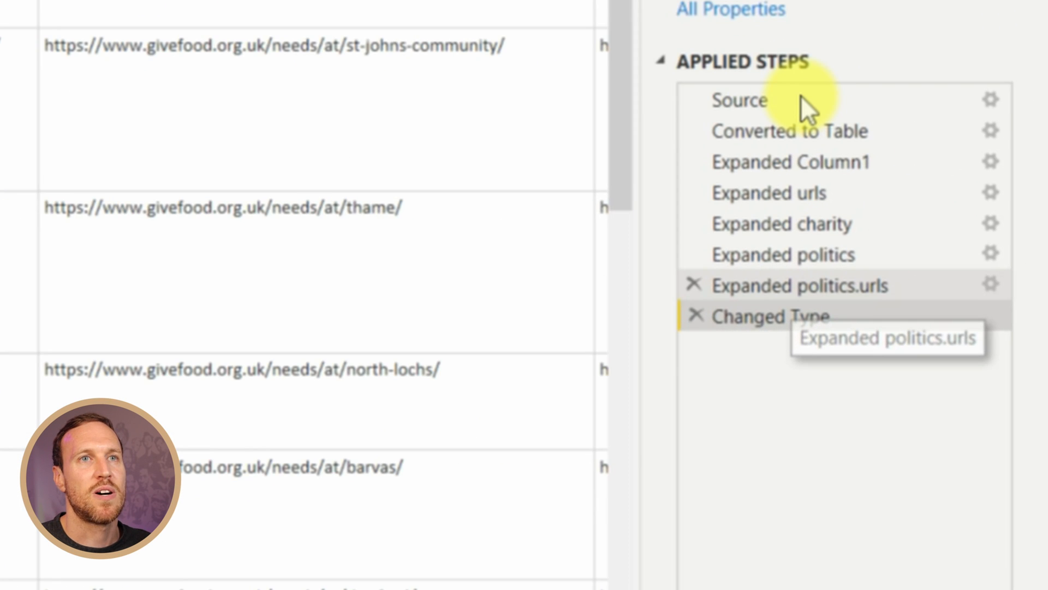
pyautogui.click(739, 101)
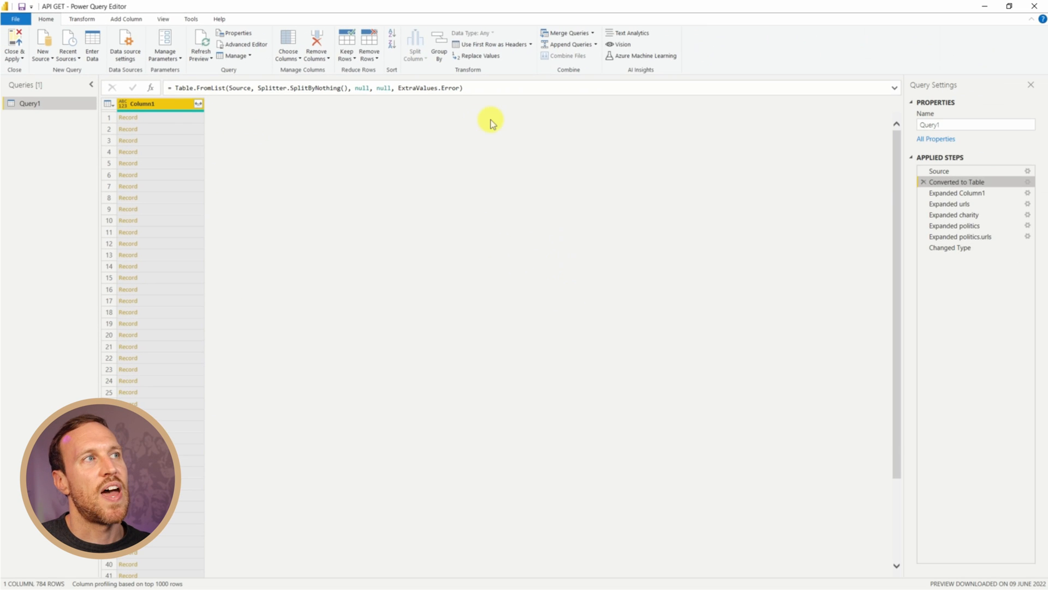
pyautogui.click(958, 193)
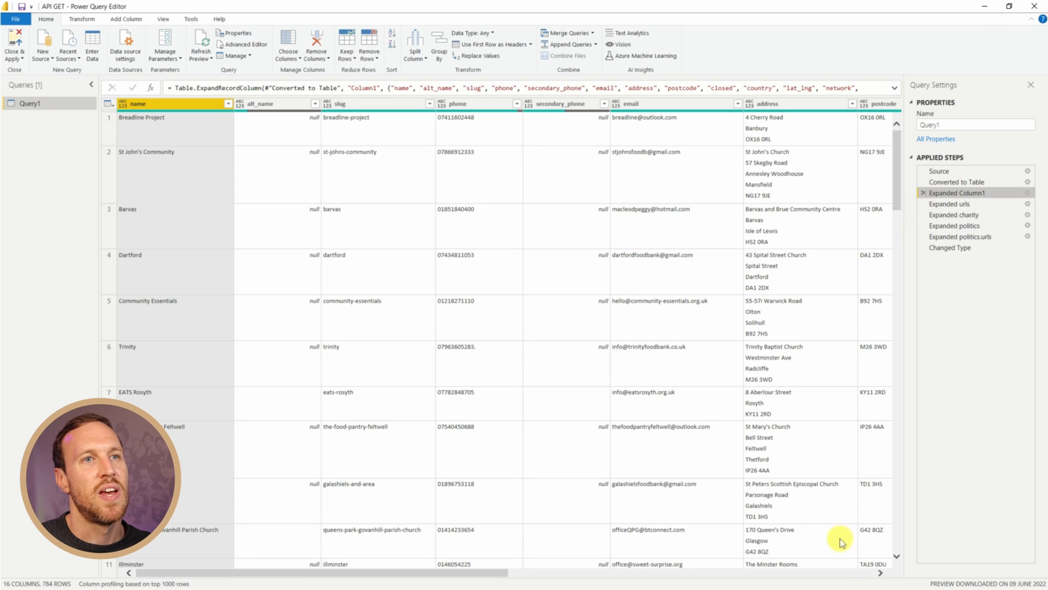
pyautogui.hscroll(3)
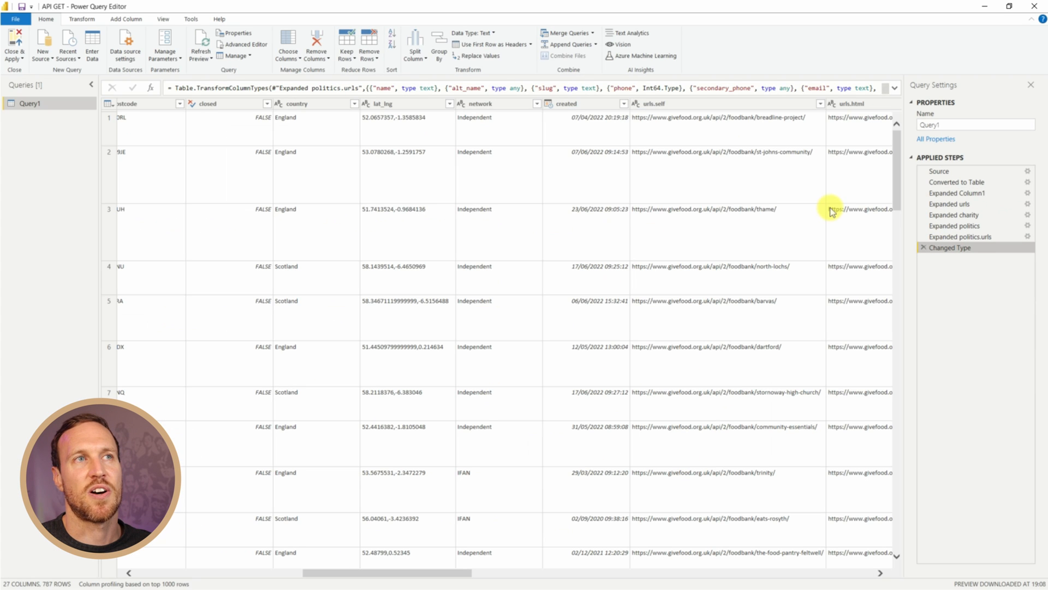
pyautogui.moveTo(741, 159)
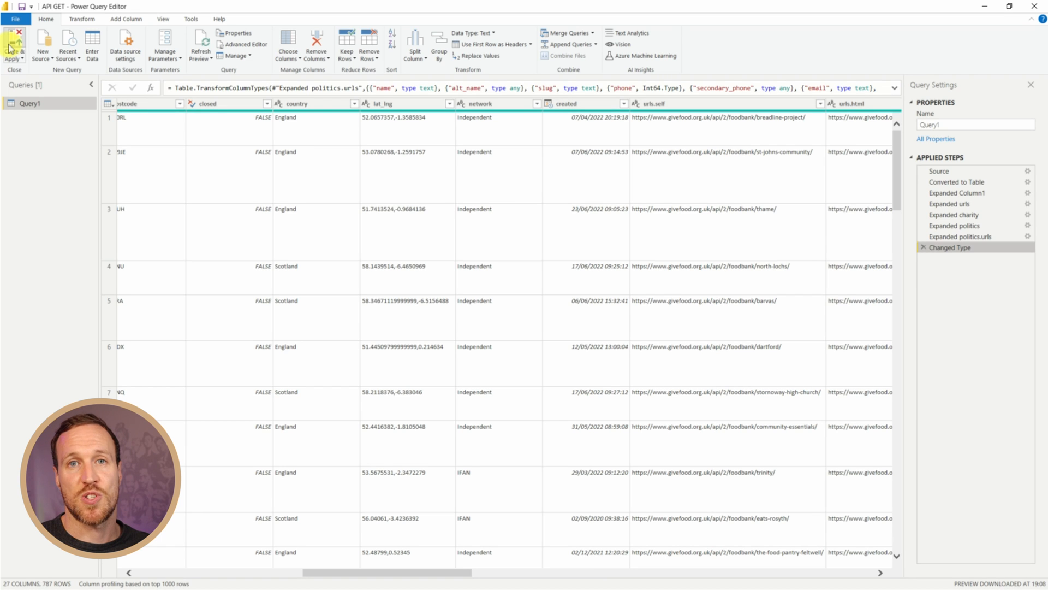
pyautogui.click(13, 45)
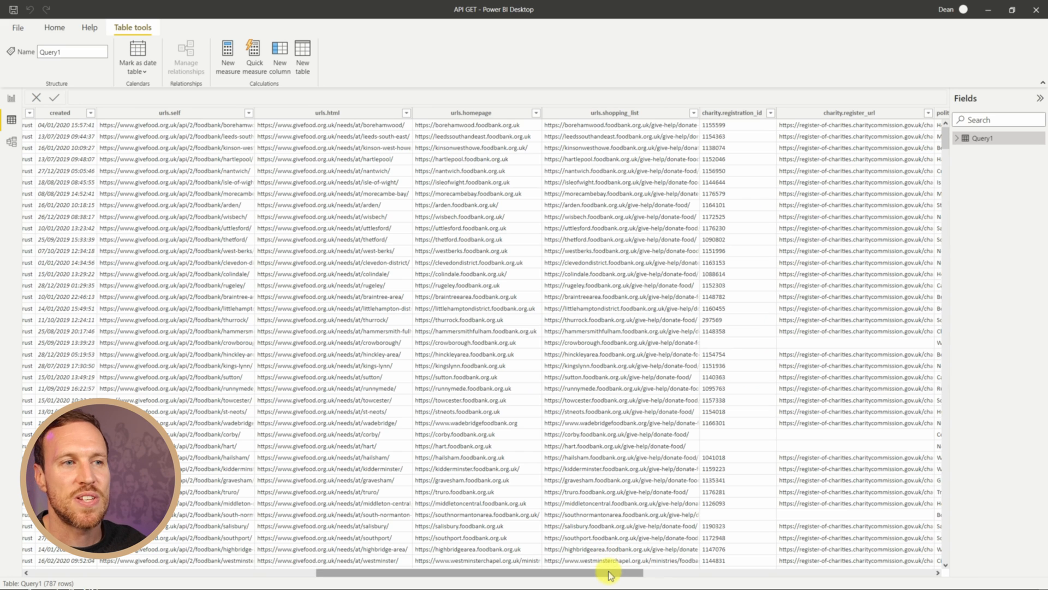
pyautogui.hscroll(3)
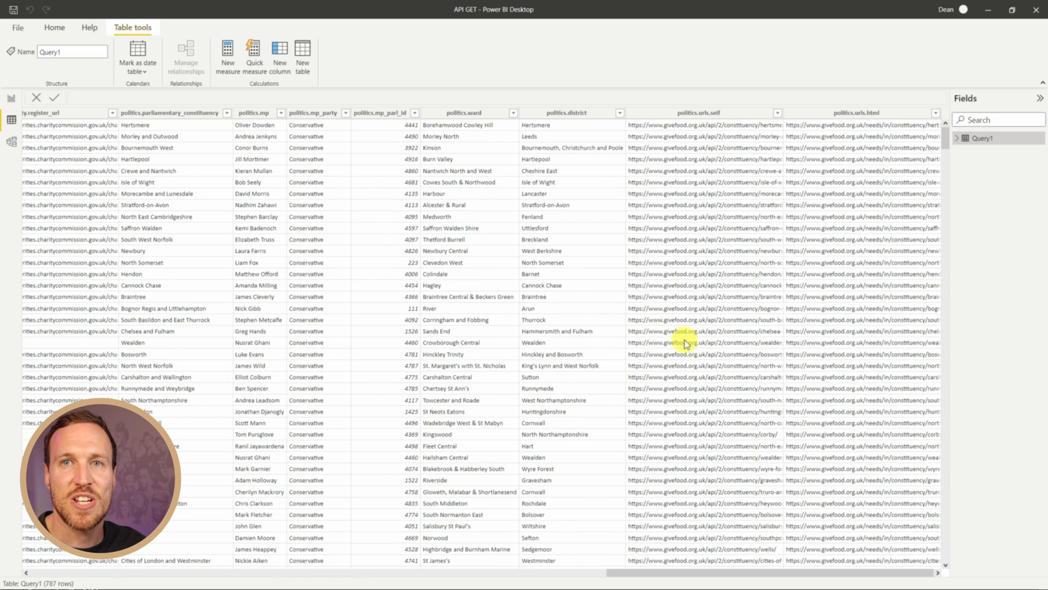
pyautogui.click(197, 9)
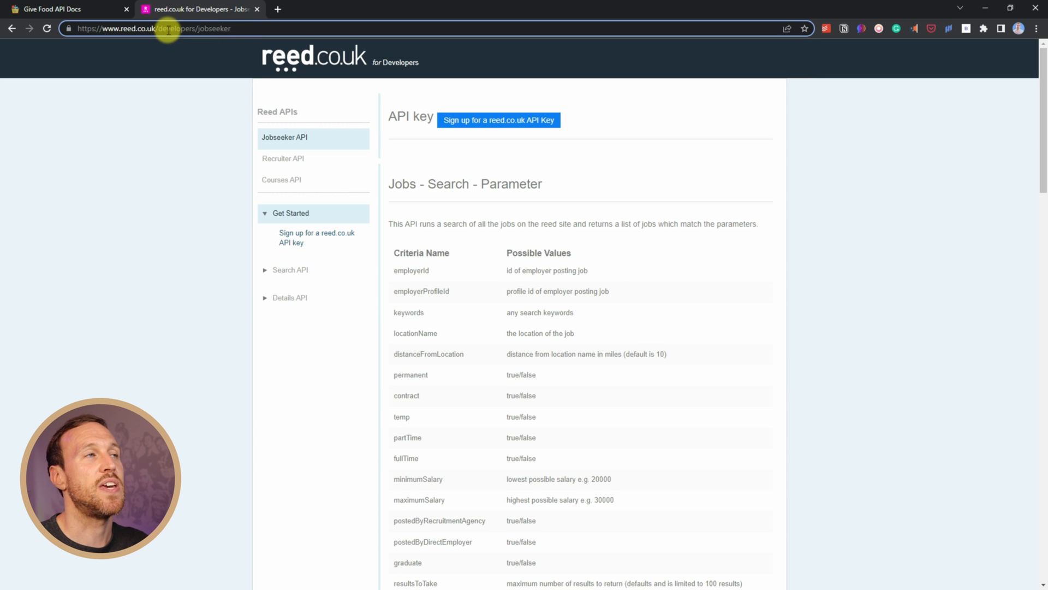
pyautogui.moveTo(401, 227)
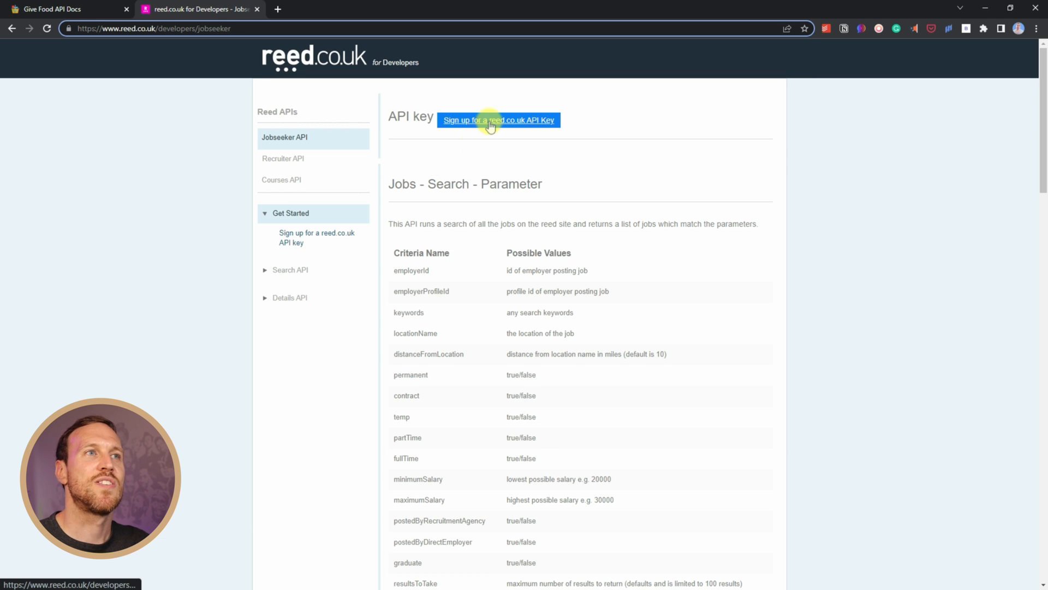
# Reveal the 'Sign up for a reed.co.uk API Key' form asking for name and email.
pyautogui.click(498, 119)
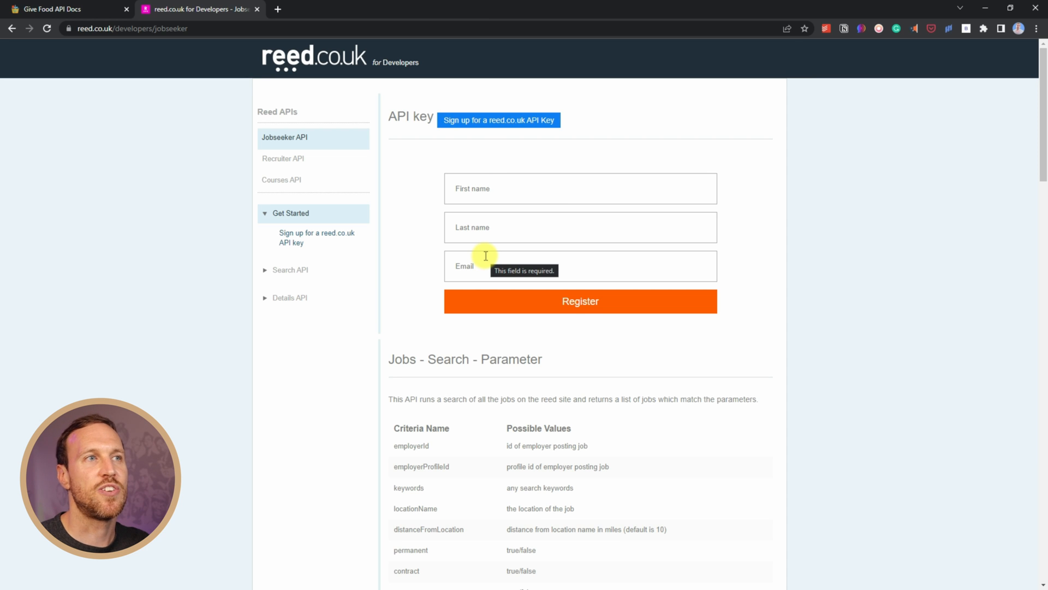
pyautogui.moveTo(470, 155)
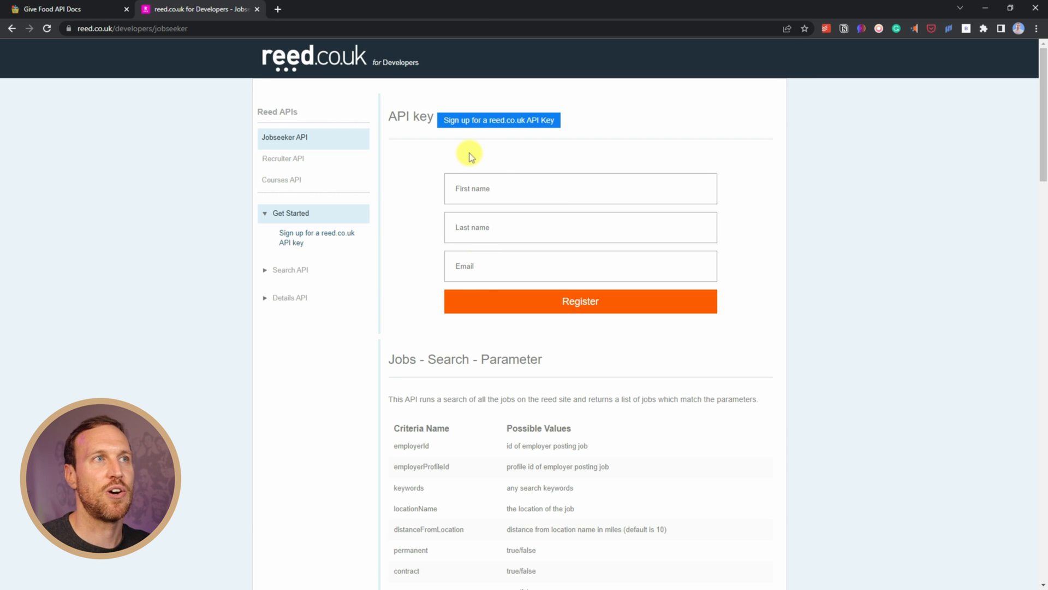
pyautogui.scroll(-3)
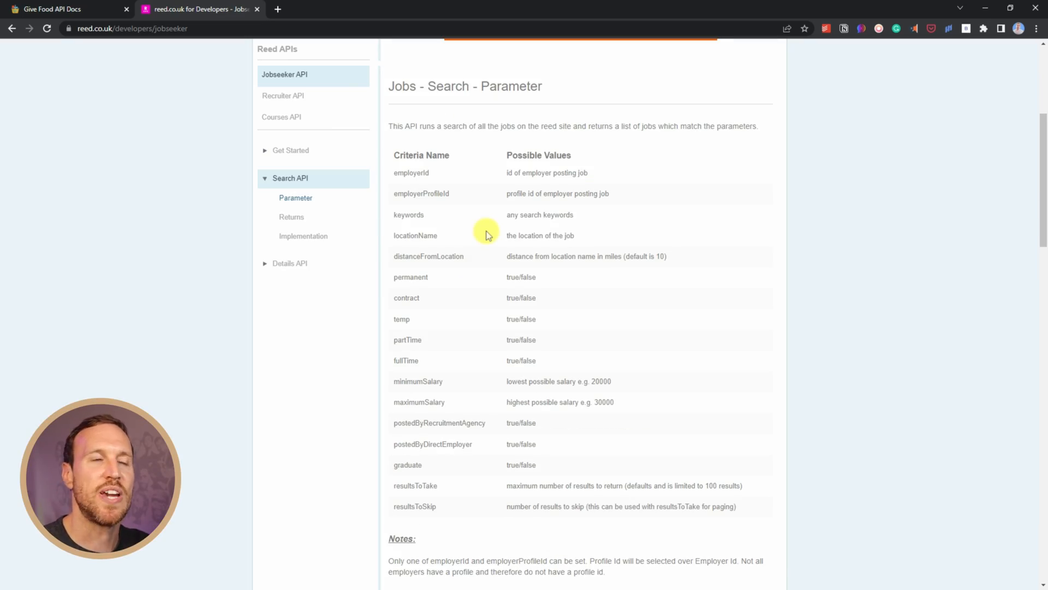
pyautogui.moveTo(476, 194)
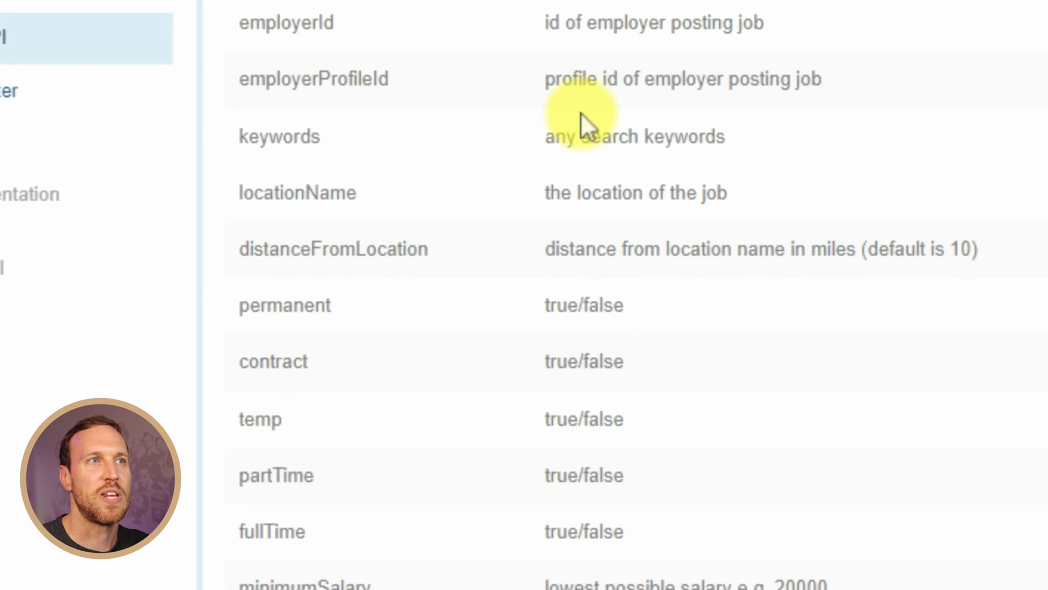
pyautogui.scroll(-3)
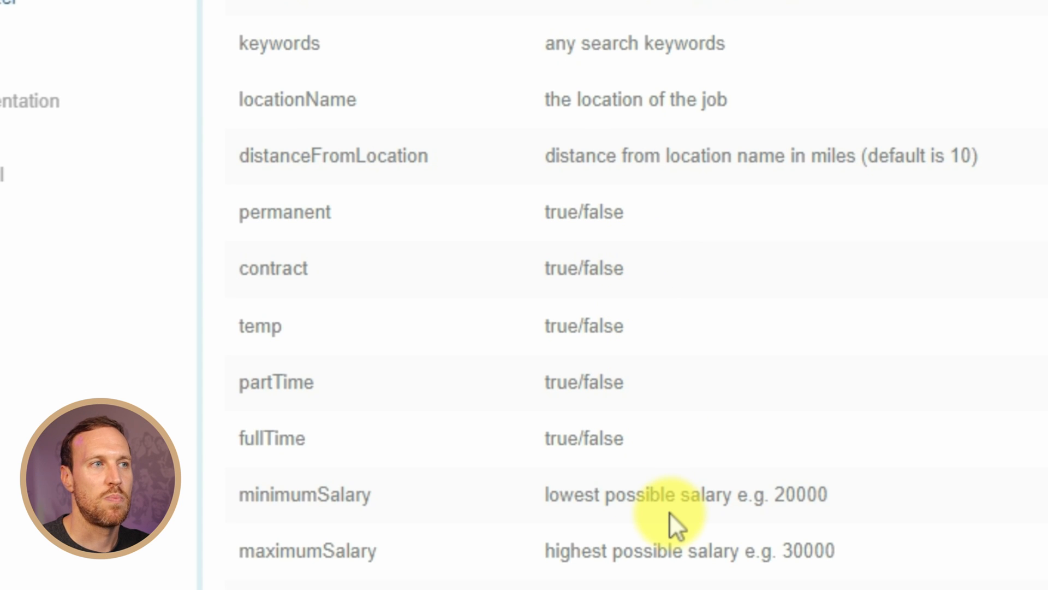
pyautogui.scroll(-3)
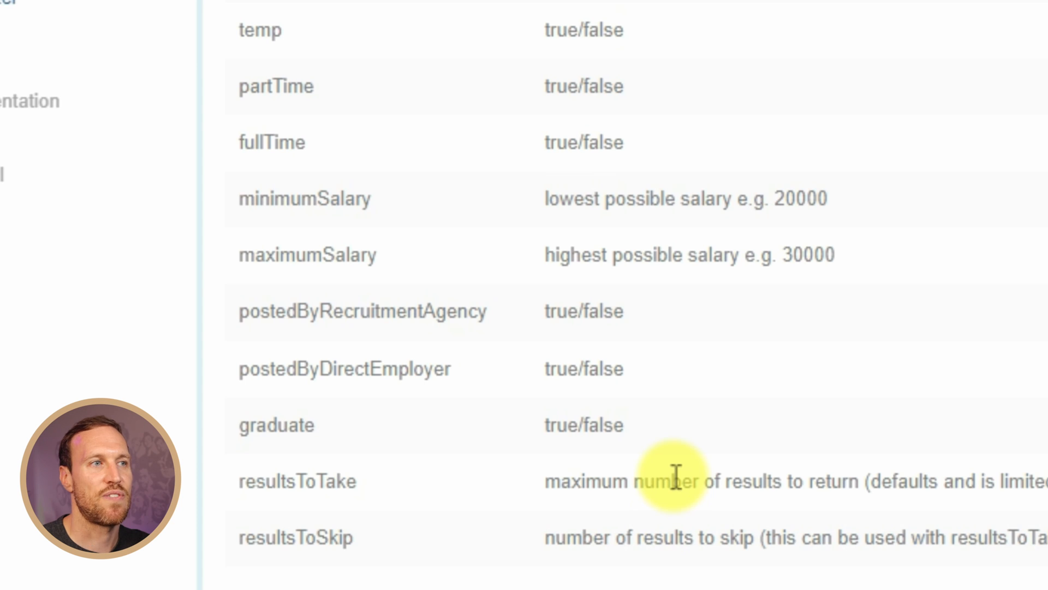
pyautogui.scroll(-3)
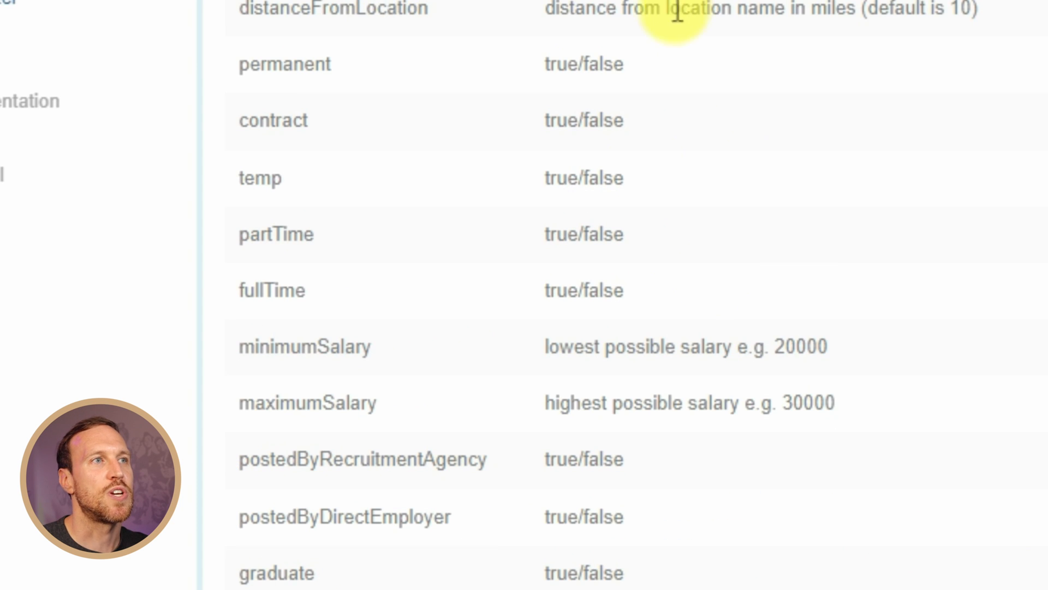
pyautogui.scroll(-3)
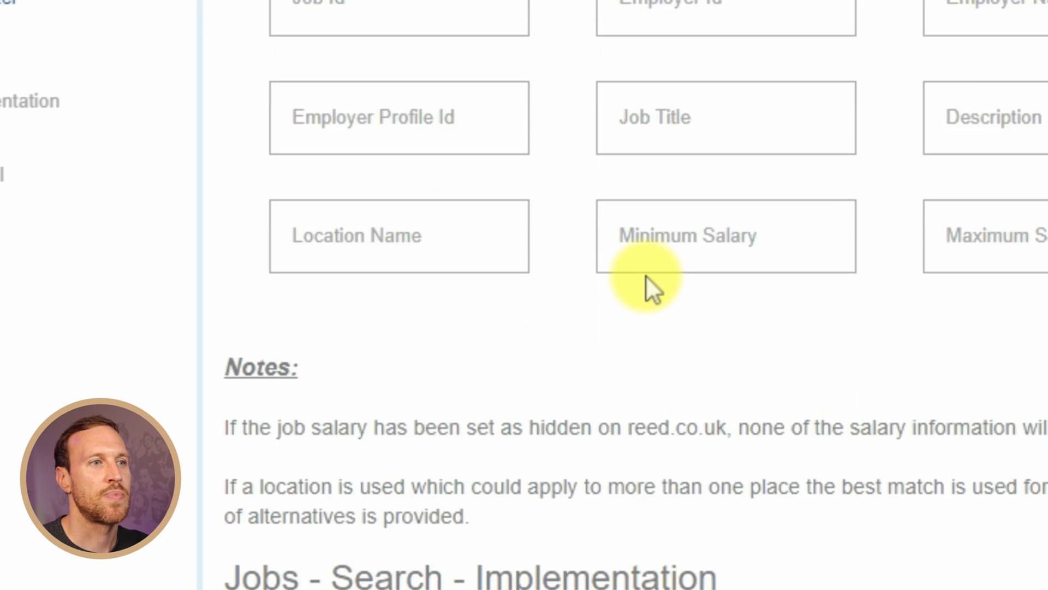
pyautogui.scroll(-3)
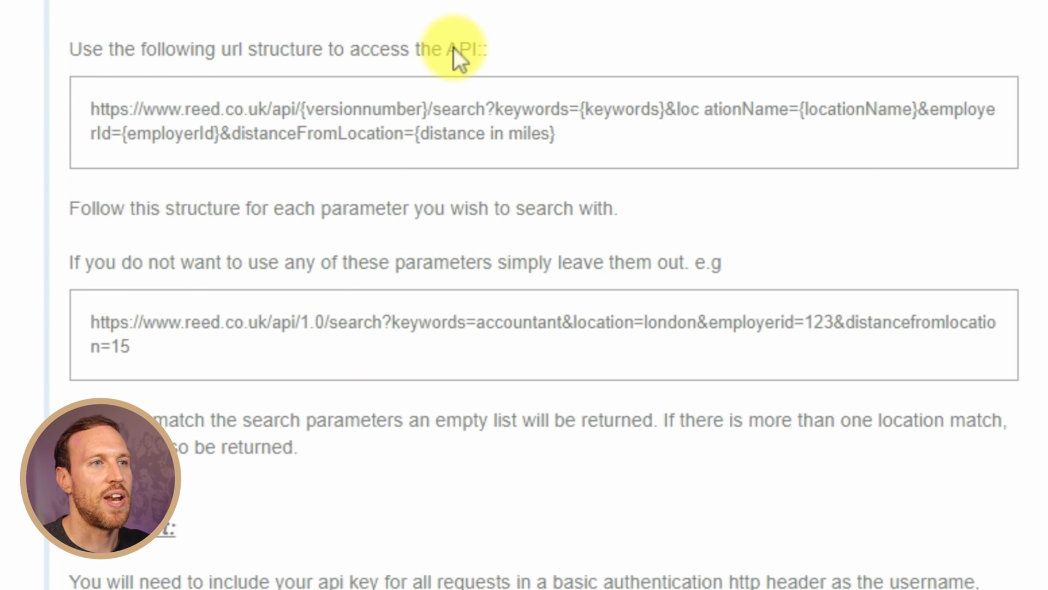
pyautogui.scroll(-3)
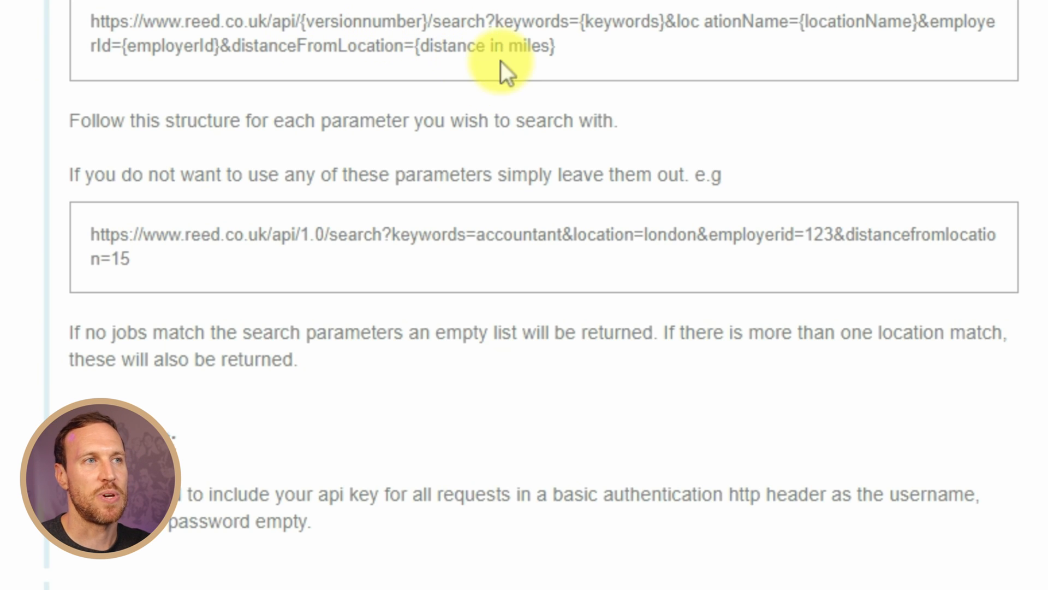
pyautogui.moveTo(127, 235)
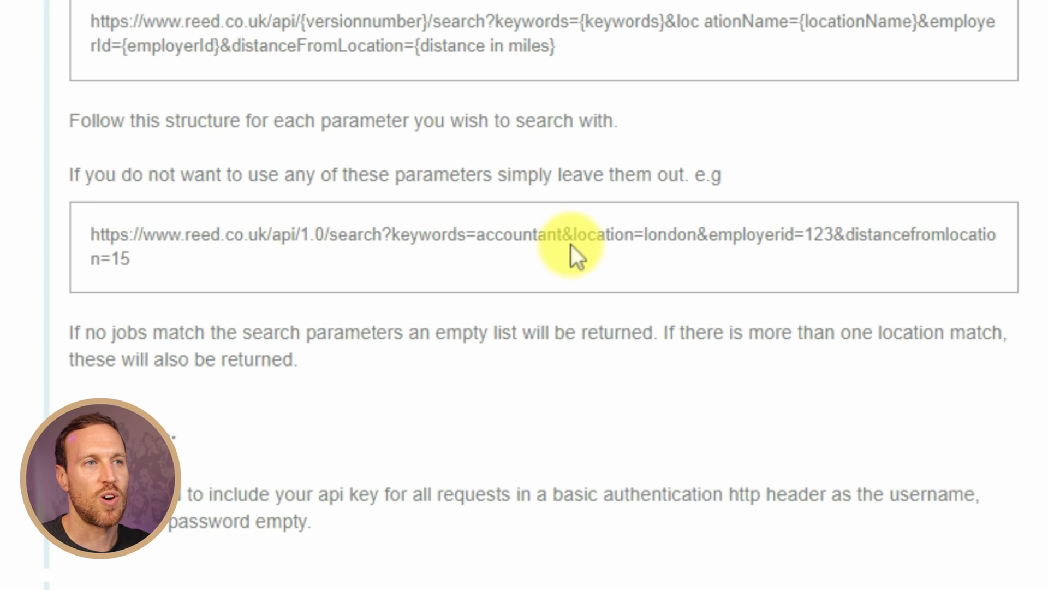
pyautogui.moveTo(839, 267)
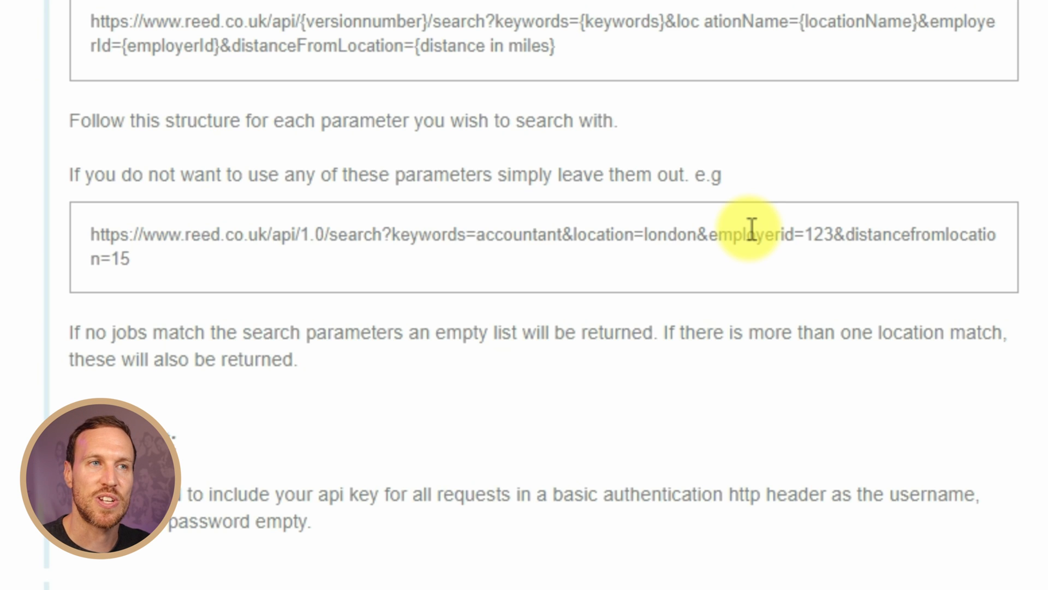
pyautogui.moveTo(926, 257)
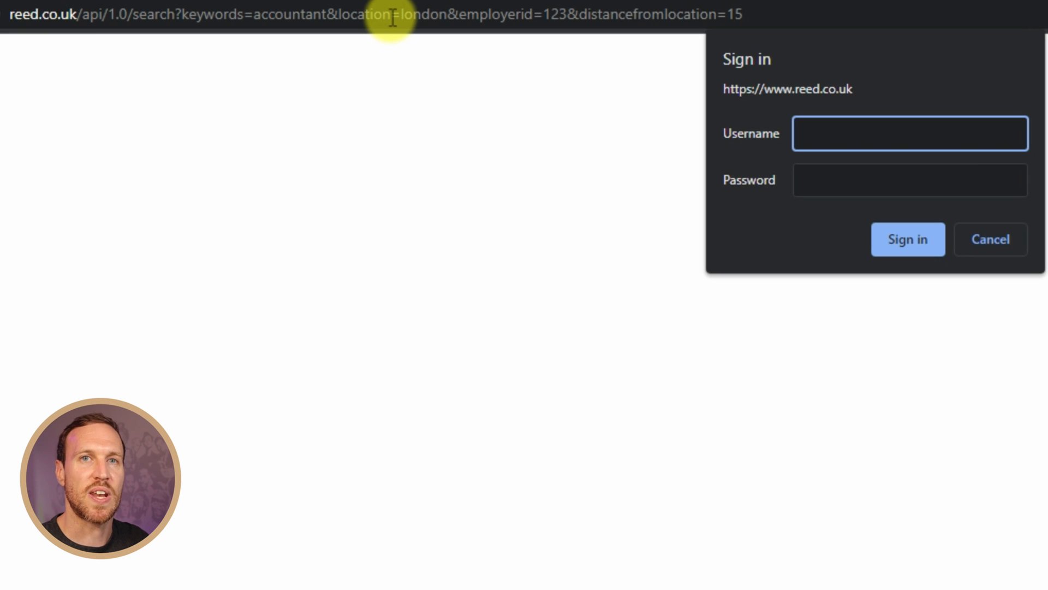
# Sign in to the example search request using the API key as username.
pyautogui.click(909, 133)
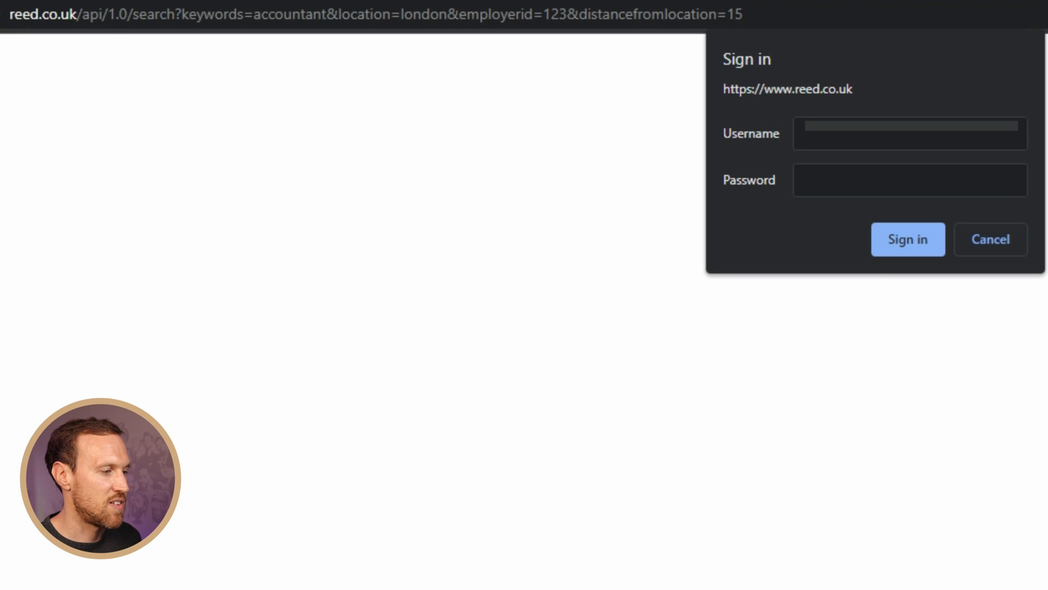
pyautogui.write('c')
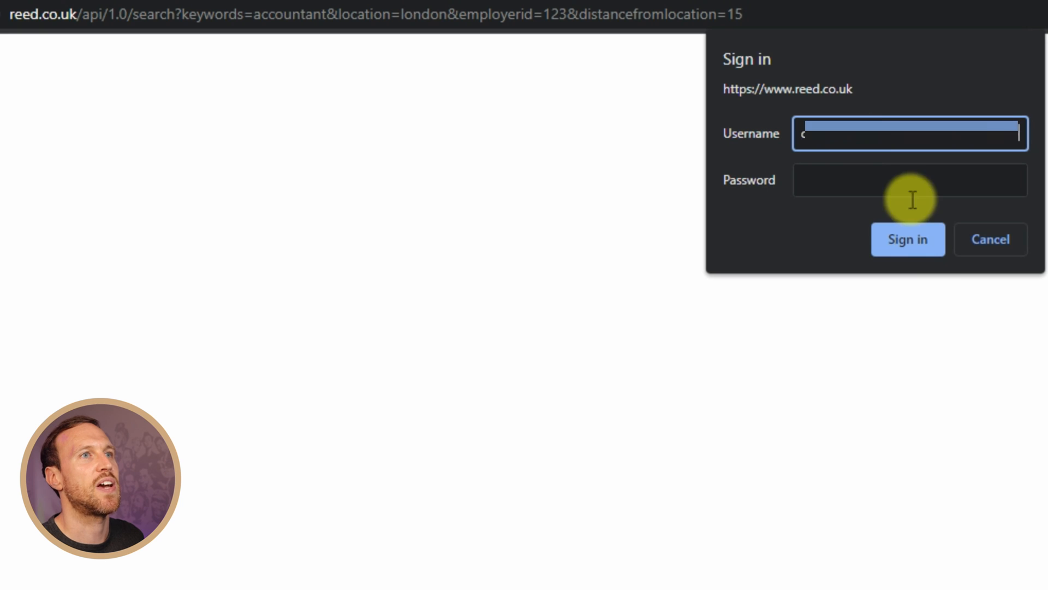
pyautogui.click(907, 239)
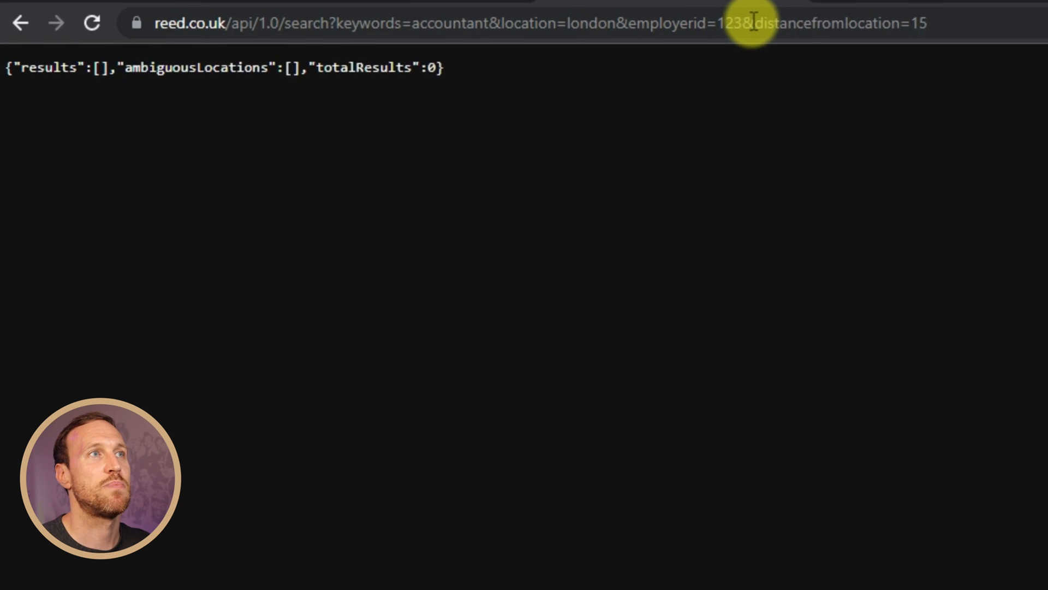
# Delete the employerid parameter from the search URL and rerun the accountant search.
pyautogui.doubleClick(749, 22)
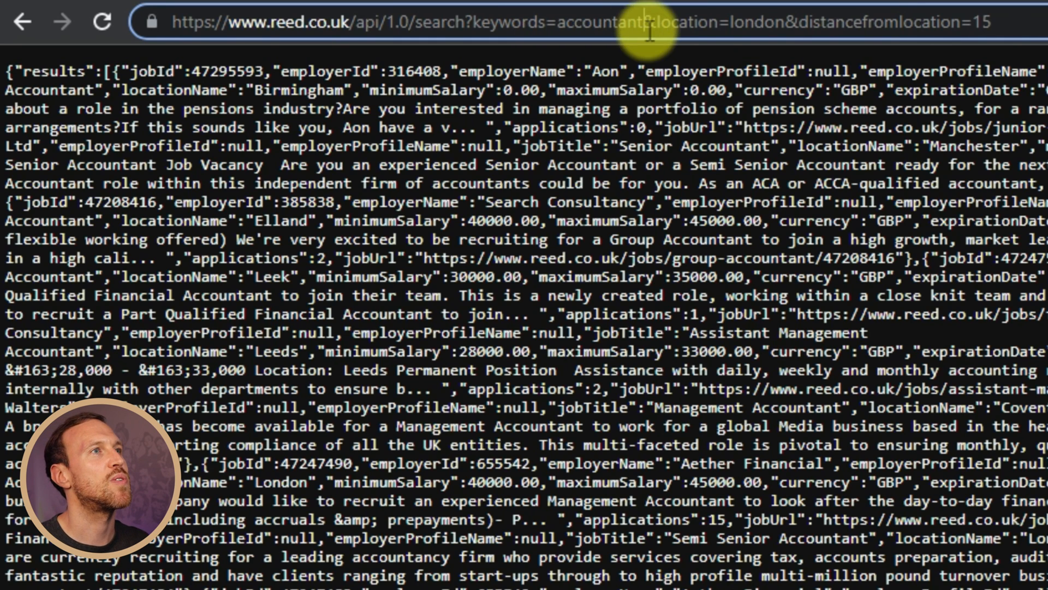
pyautogui.press('Backspace')
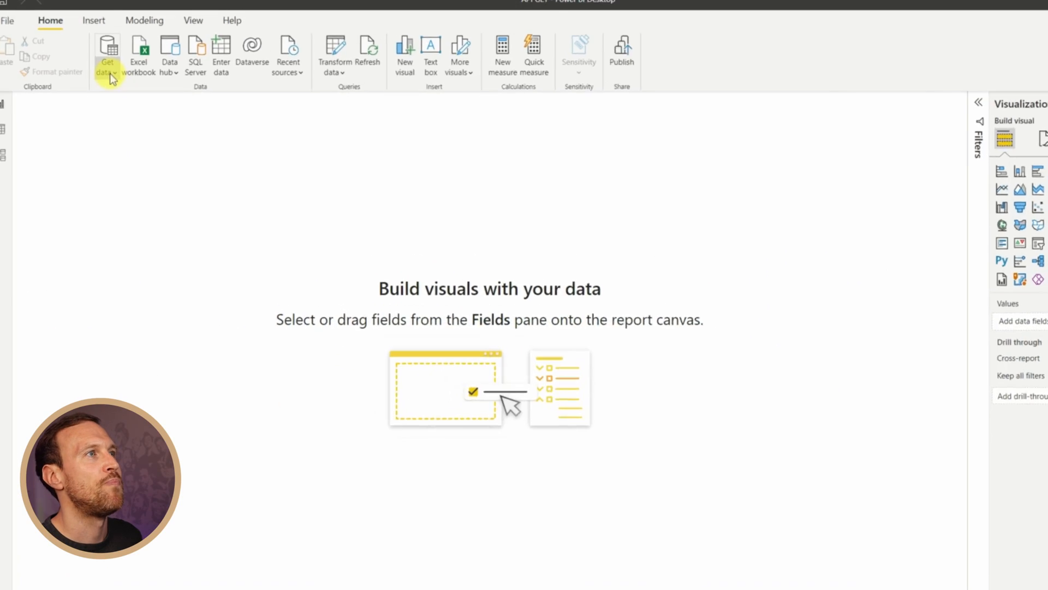
# Add a Web data source with the reed.co.uk London analyst search address.
pyautogui.click(107, 53)
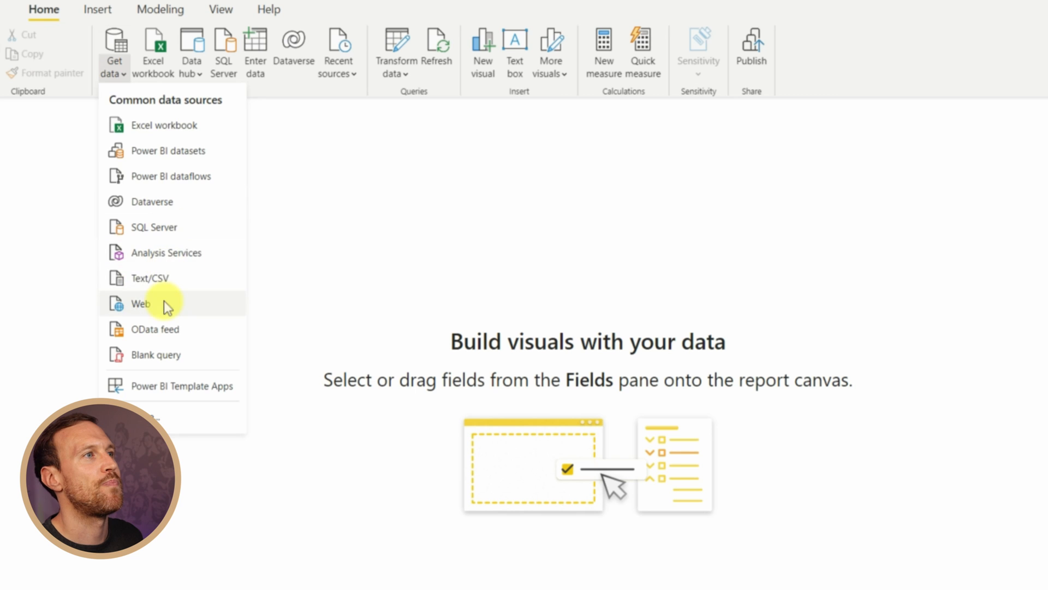
pyautogui.click(141, 304)
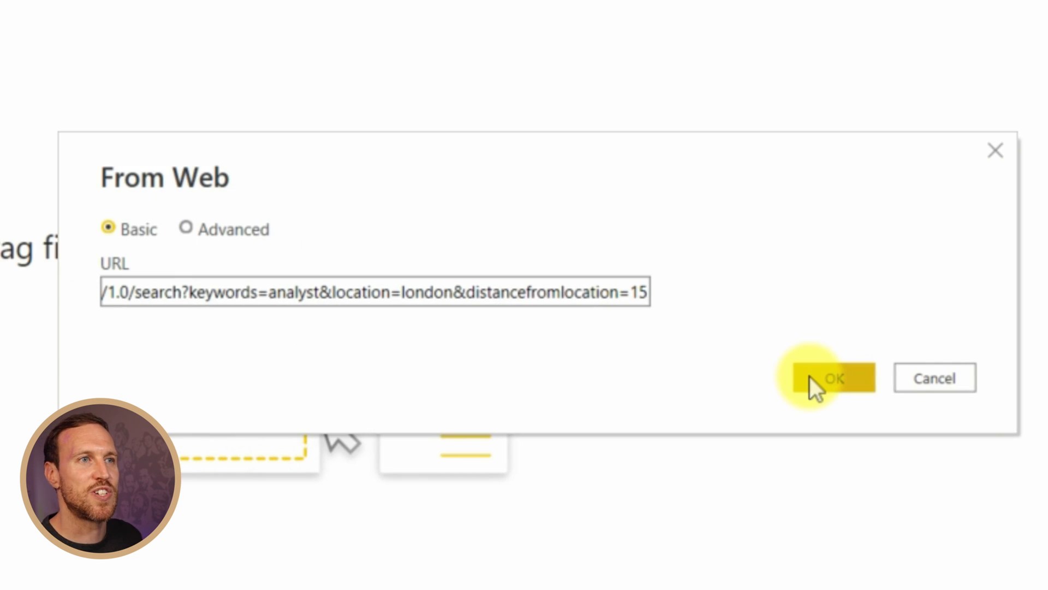
pyautogui.click(832, 378)
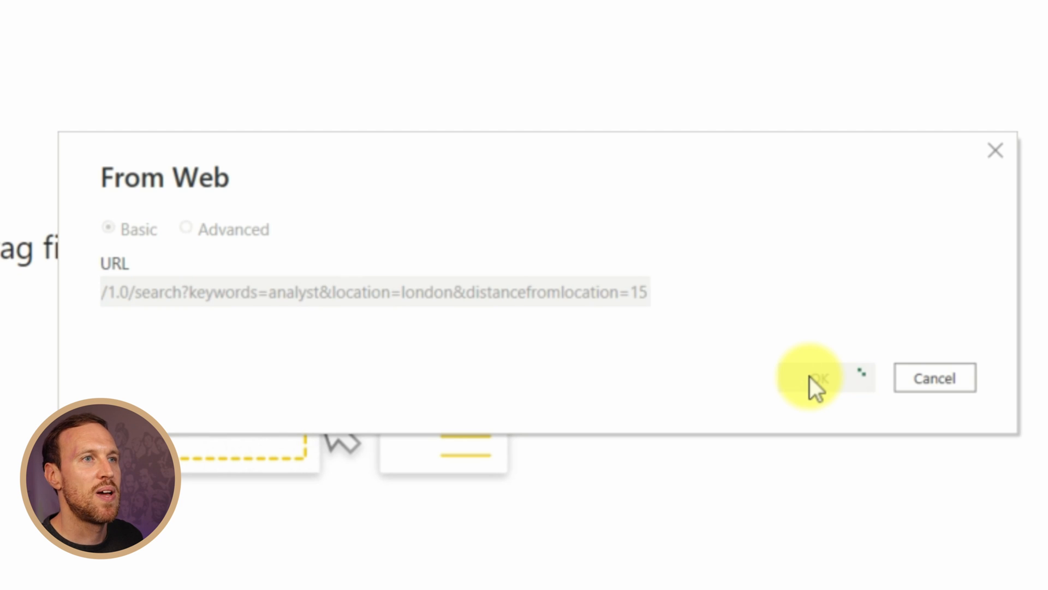
pyautogui.click(819, 378)
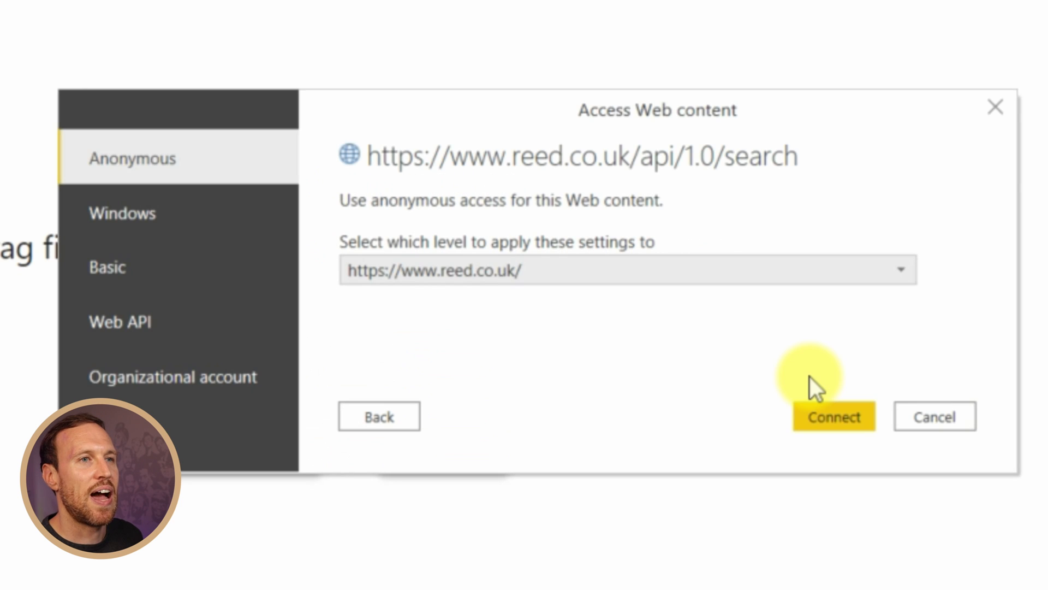
pyautogui.moveTo(177, 274)
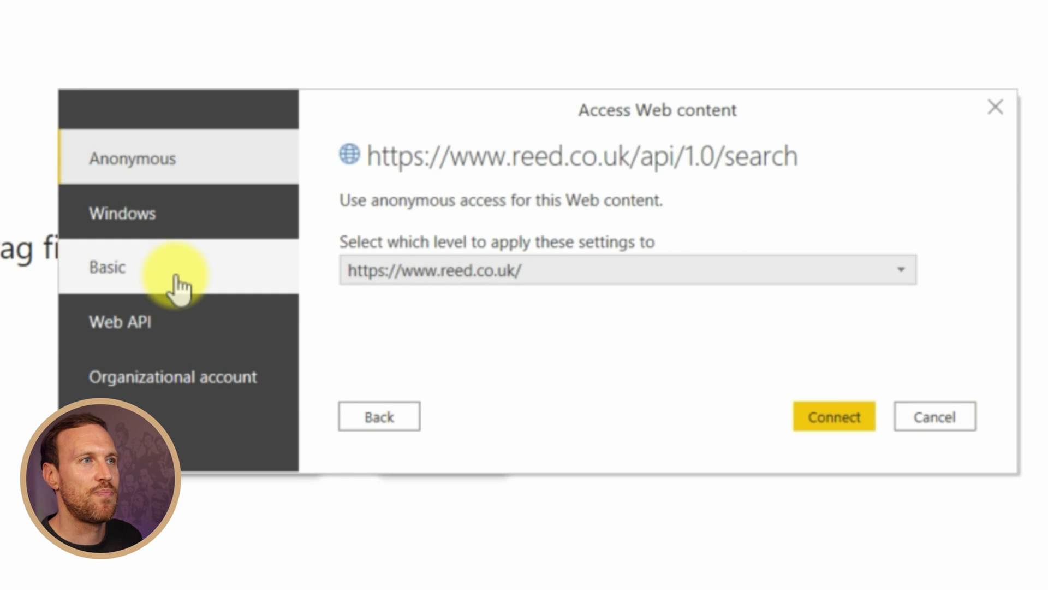
# Connect with Basic authentication, using the API key as user name and blank password.
pyautogui.click(107, 266)
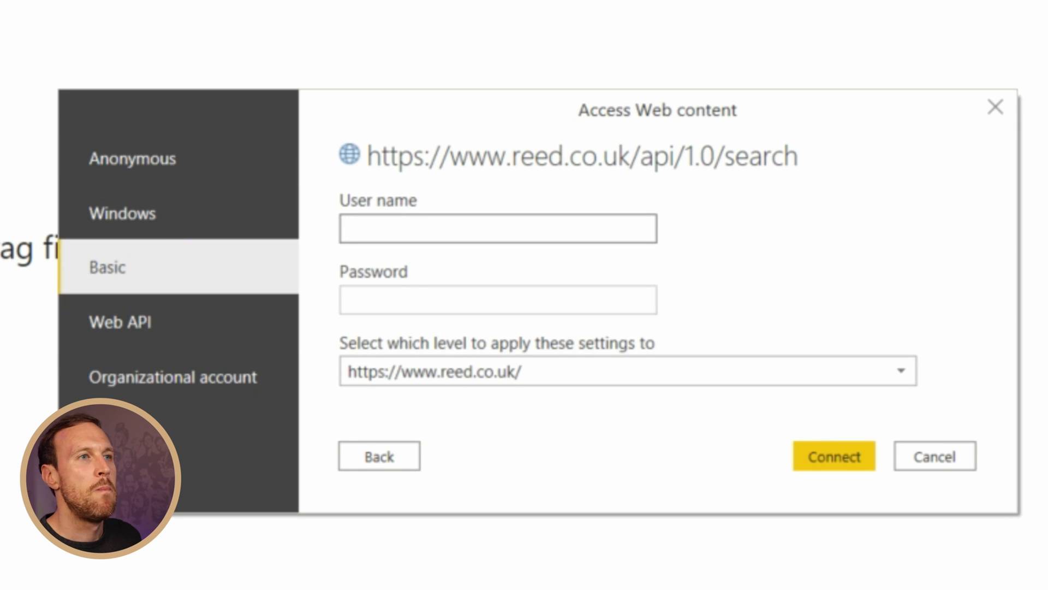
pyautogui.click(498, 229)
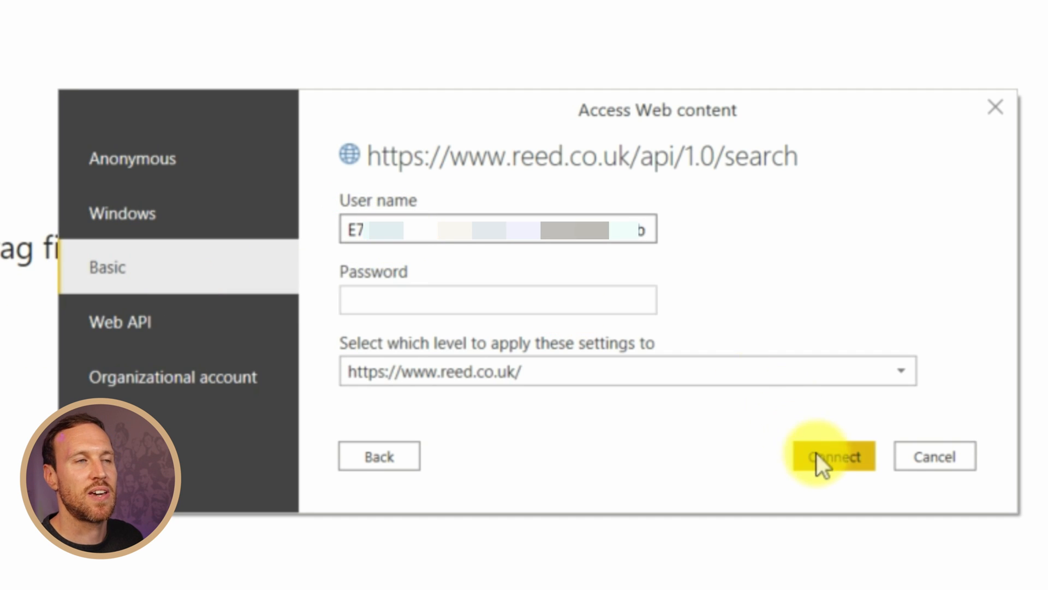
pyautogui.click(832, 456)
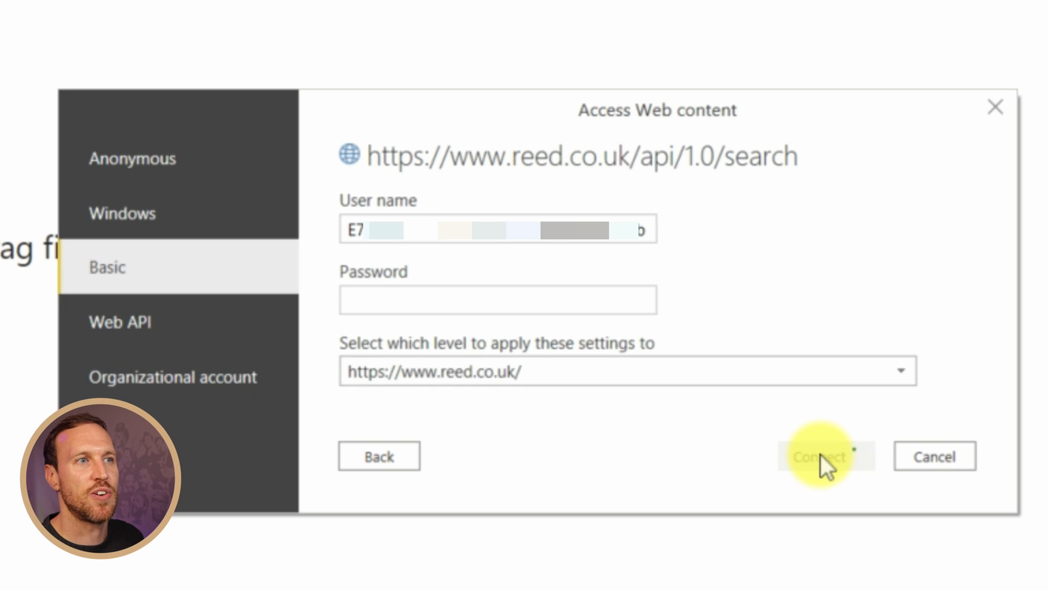
pyautogui.click(825, 456)
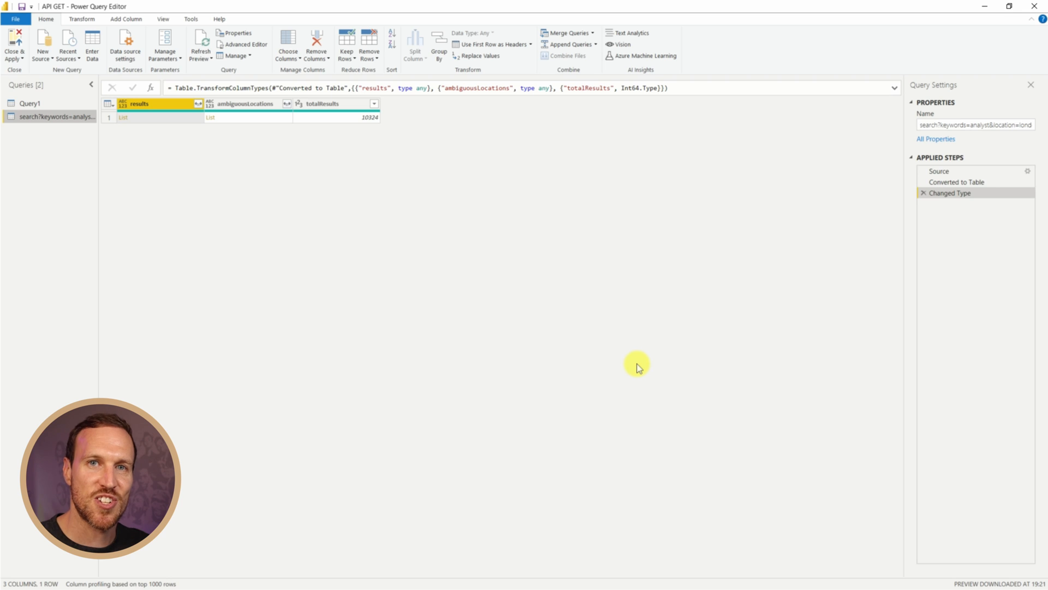
pyautogui.moveTo(174, 125)
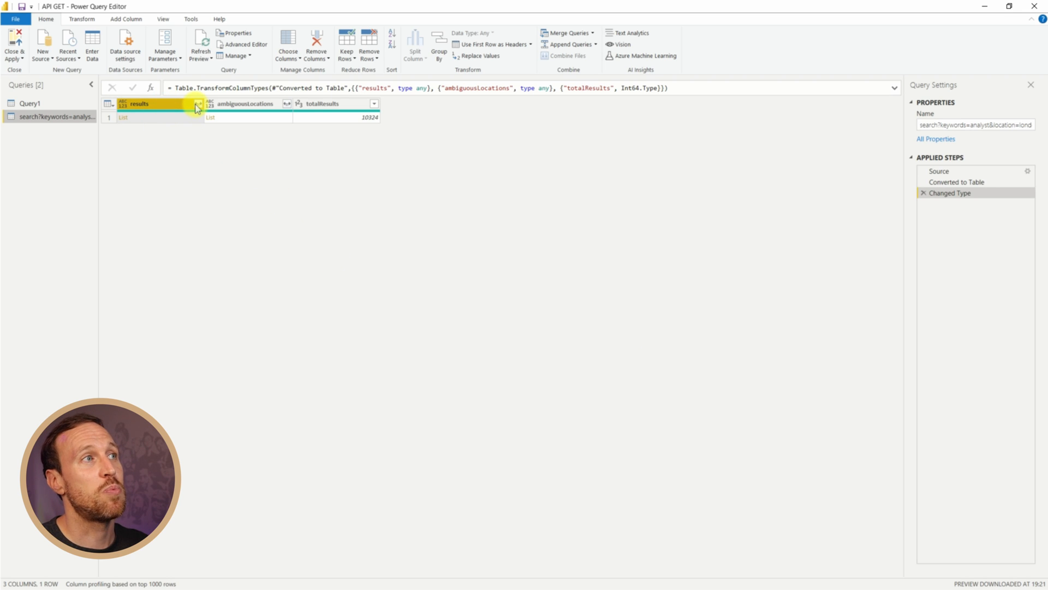
# Expand results to new rows, then expand all record fields without the original-name prefix.
pyautogui.click(198, 104)
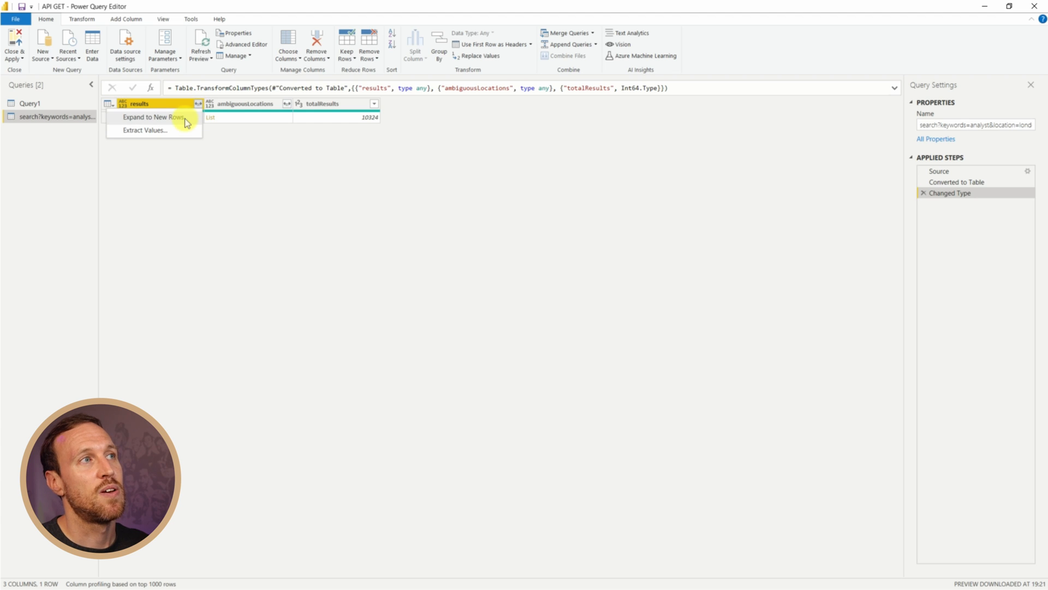
pyautogui.click(152, 117)
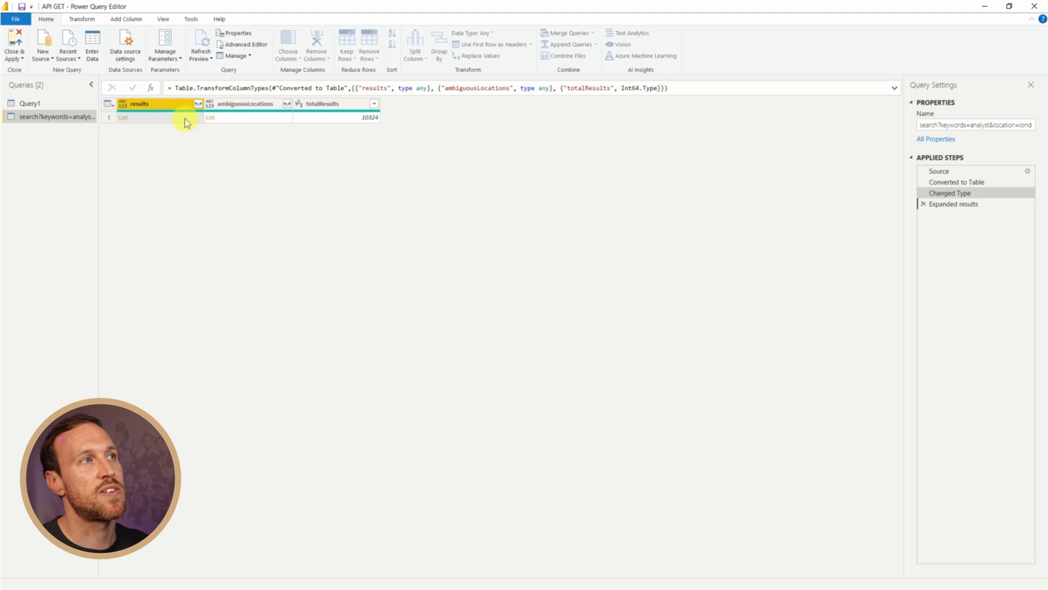
pyautogui.click(197, 104)
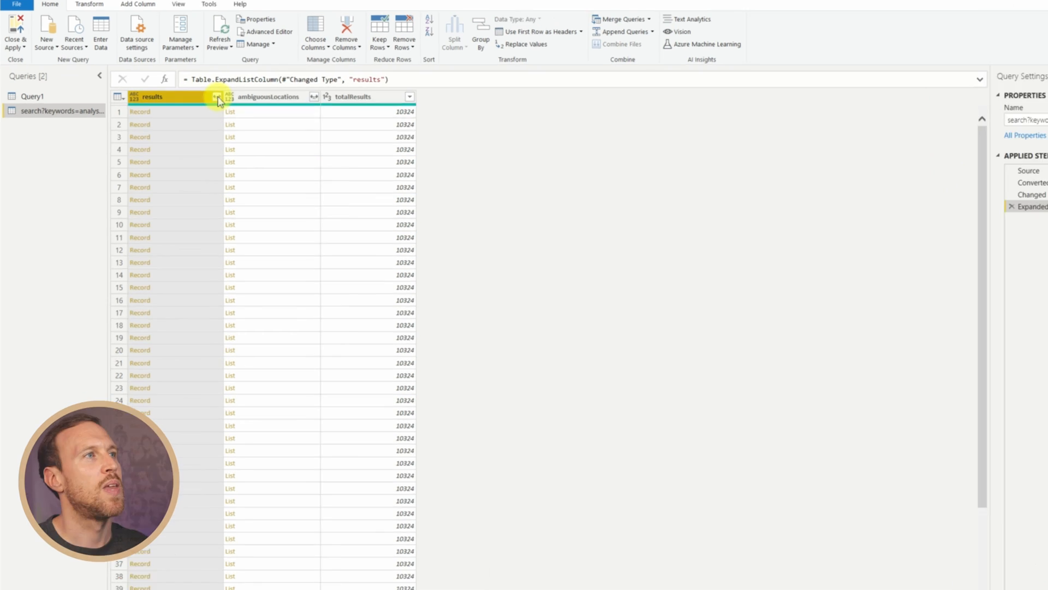
pyautogui.click(219, 98)
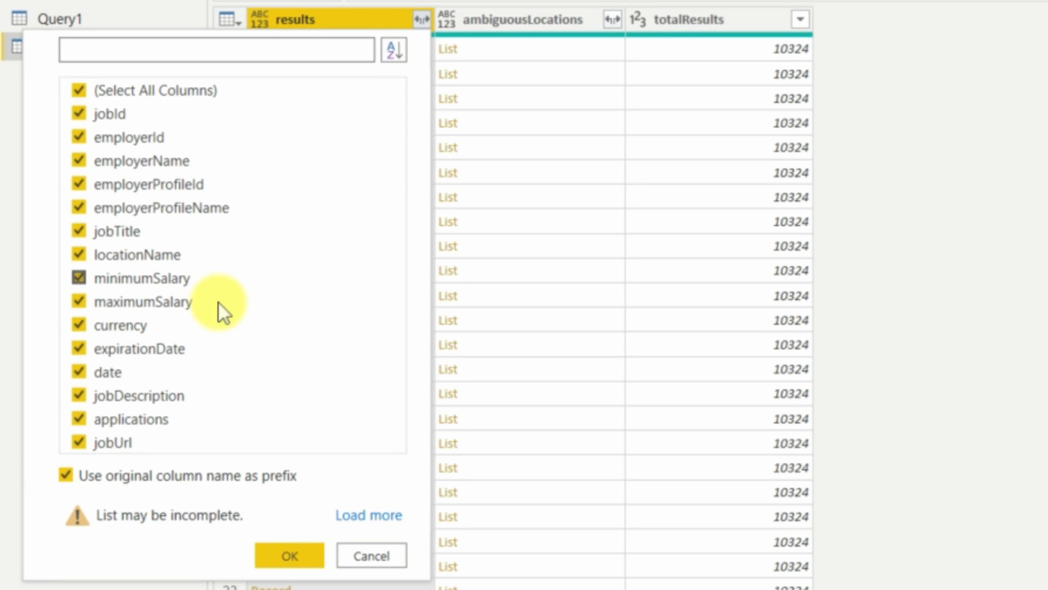
pyautogui.click(79, 277)
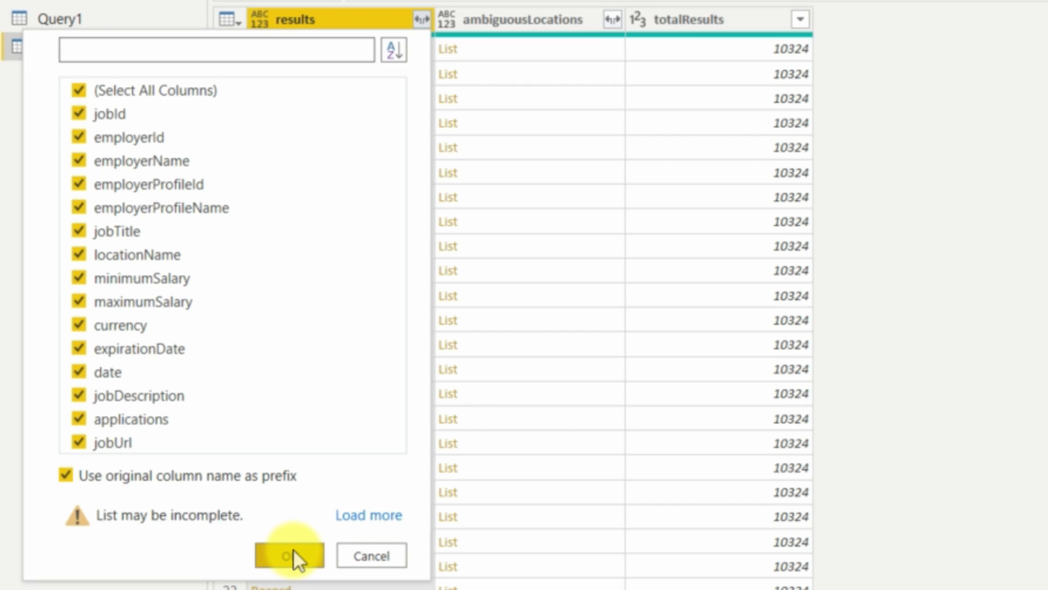
pyautogui.click(65, 475)
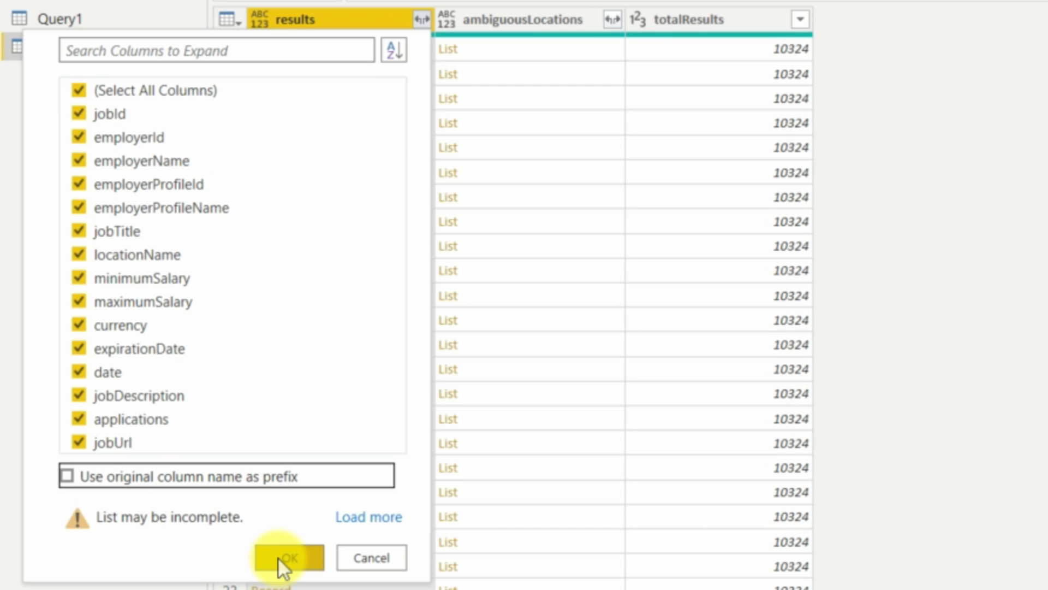
pyautogui.click(286, 557)
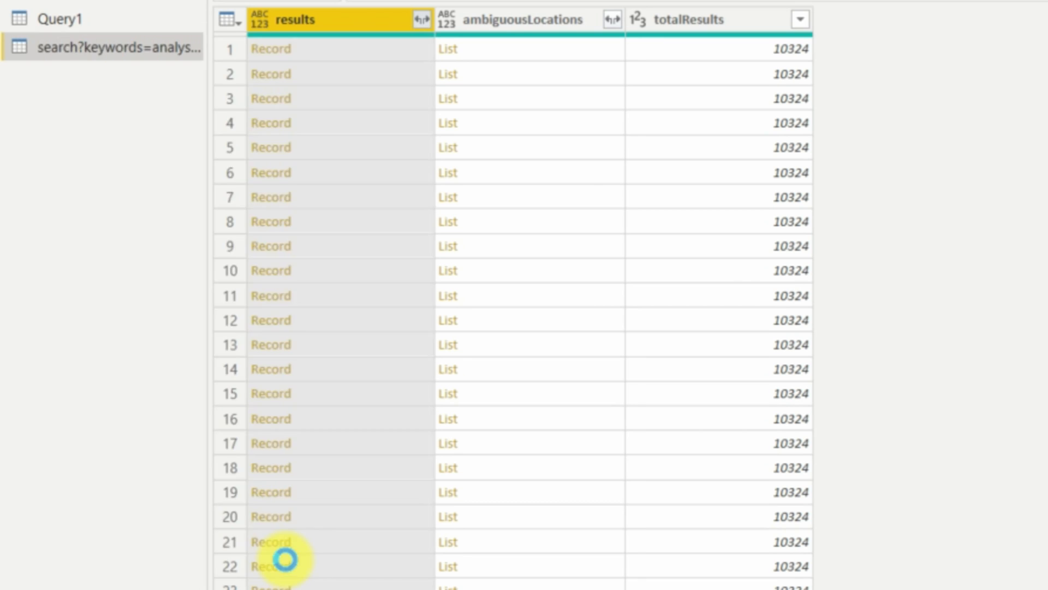
# Apply the record expansion into 17 job columns like jobTitle, employerName, locationName.
pyautogui.click(420, 20)
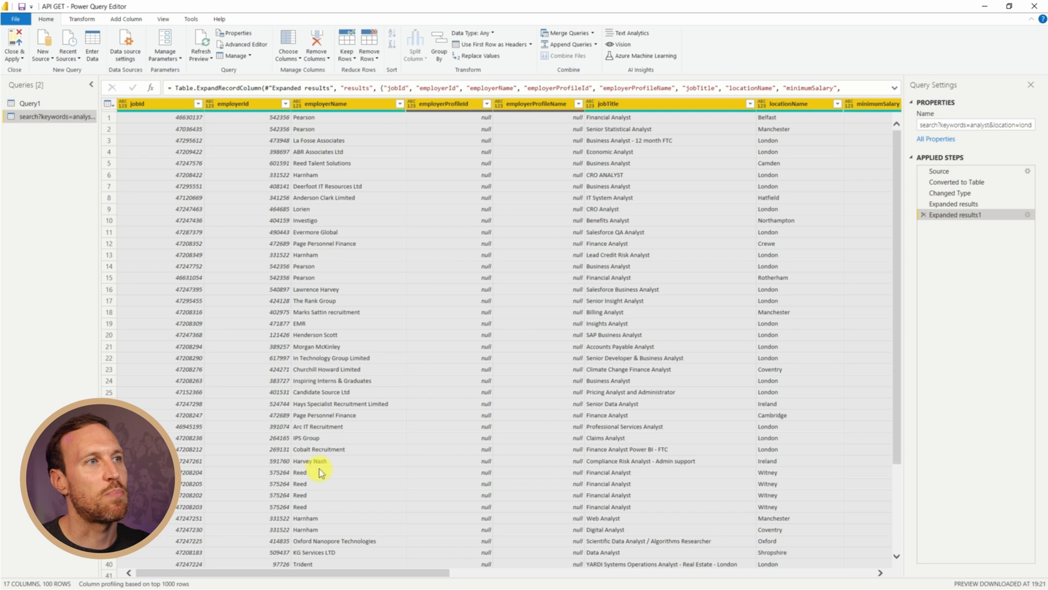
pyautogui.moveTo(347, 419)
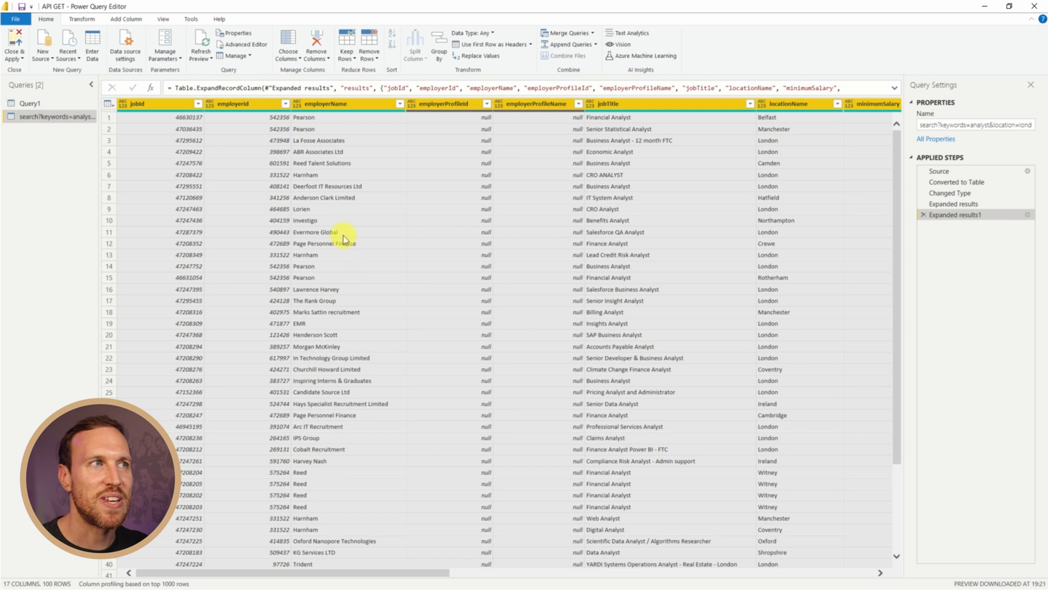
pyautogui.moveTo(520, 315)
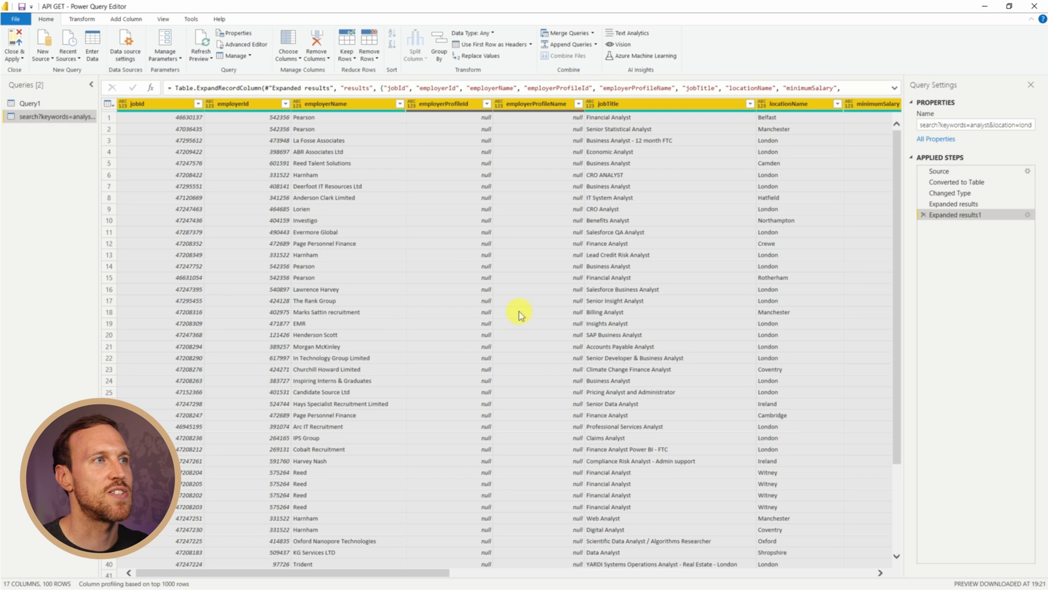
pyautogui.moveTo(797, 287)
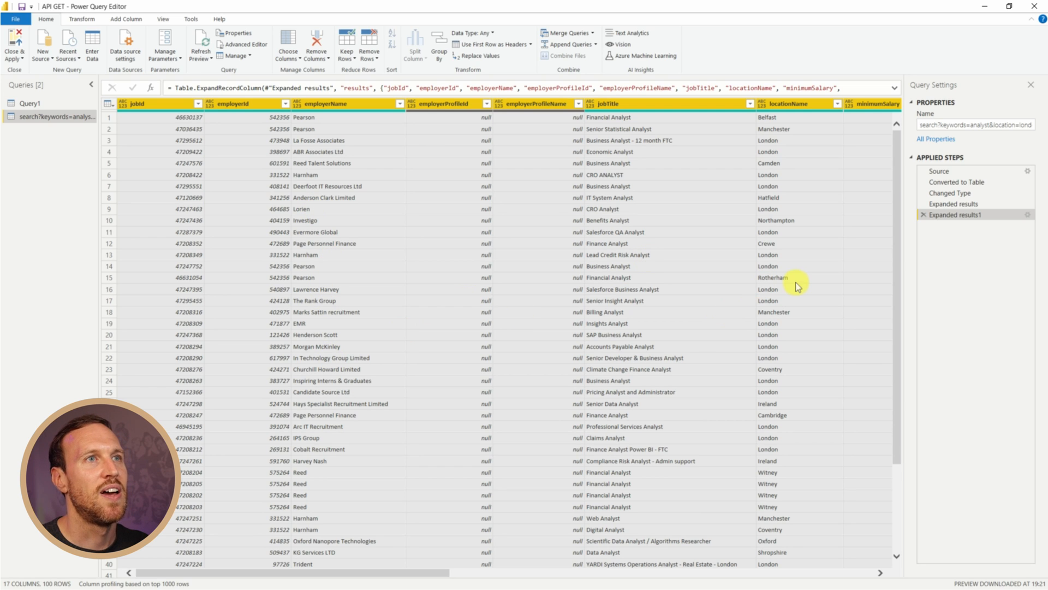
pyautogui.moveTo(786, 319)
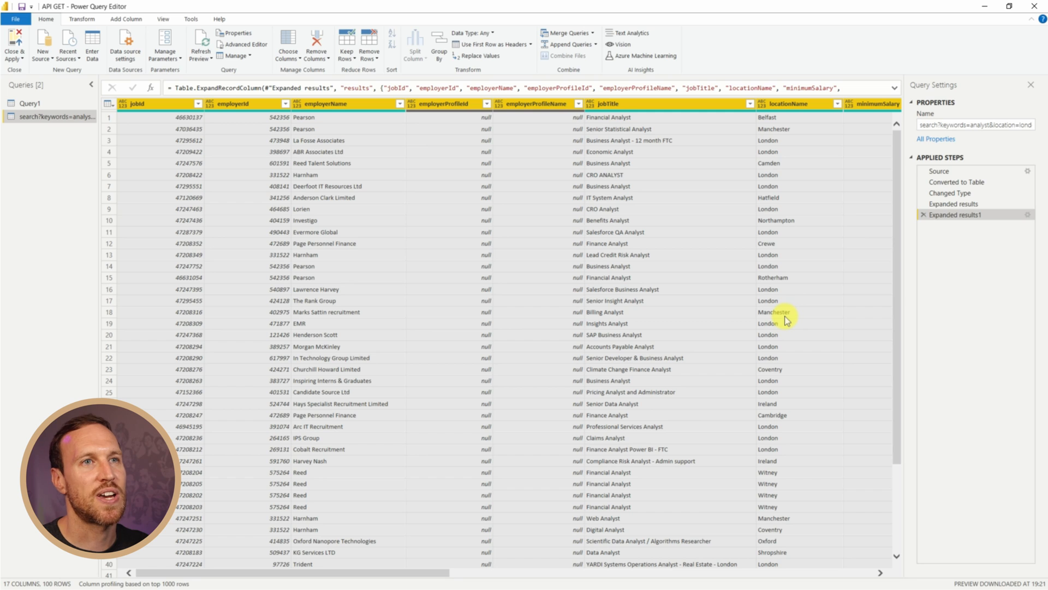
pyautogui.moveTo(784, 316)
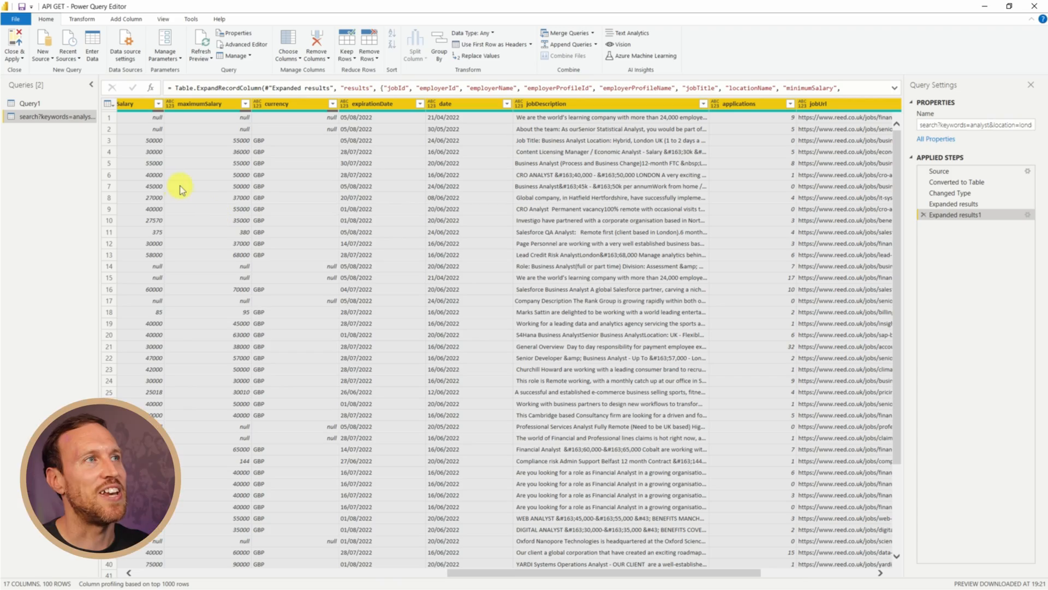
pyautogui.moveTo(281, 253)
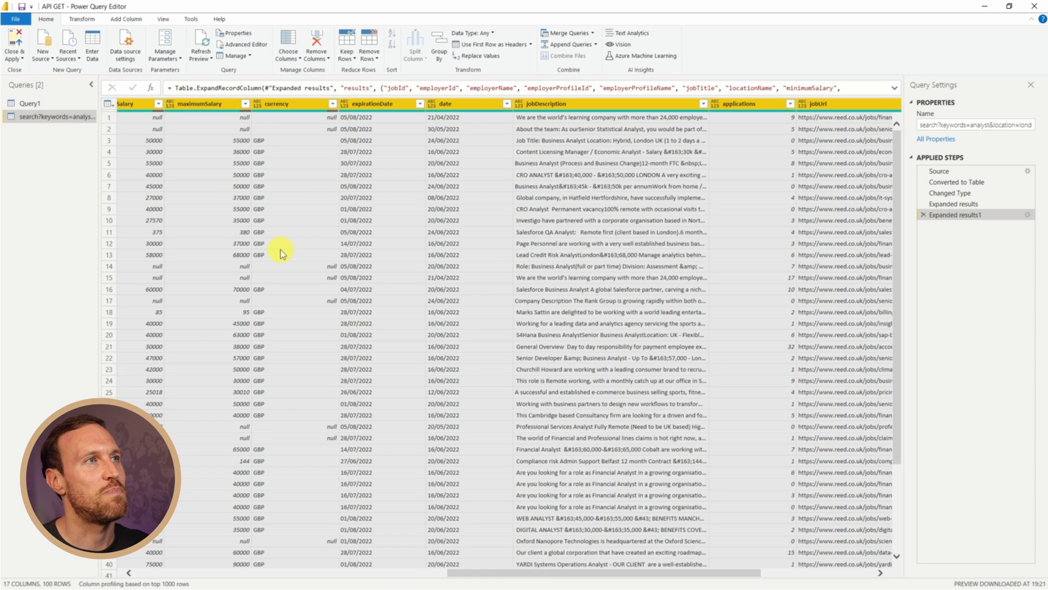
pyautogui.moveTo(371, 214)
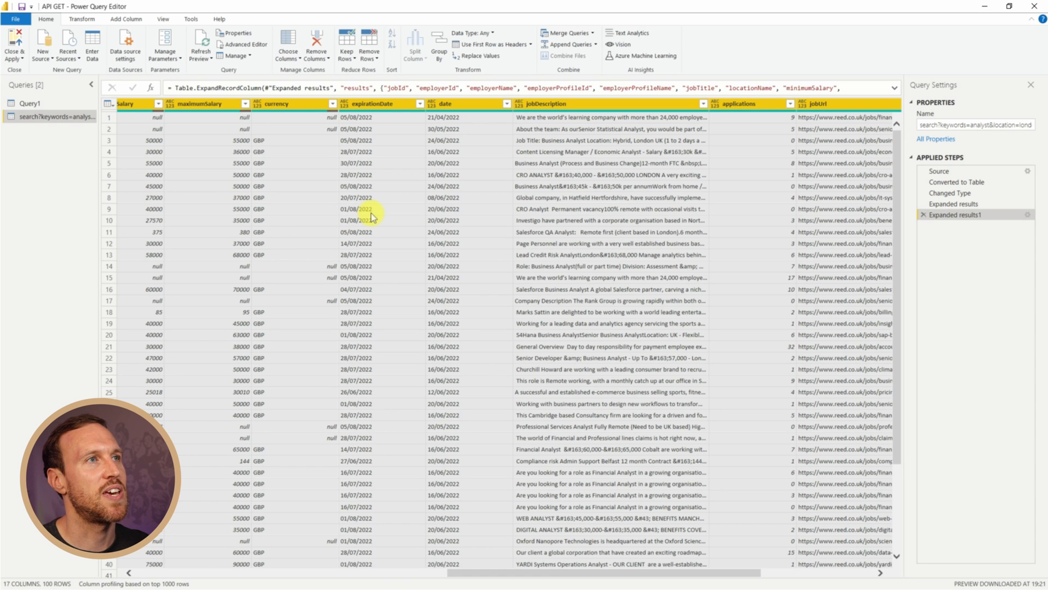
pyautogui.moveTo(658, 252)
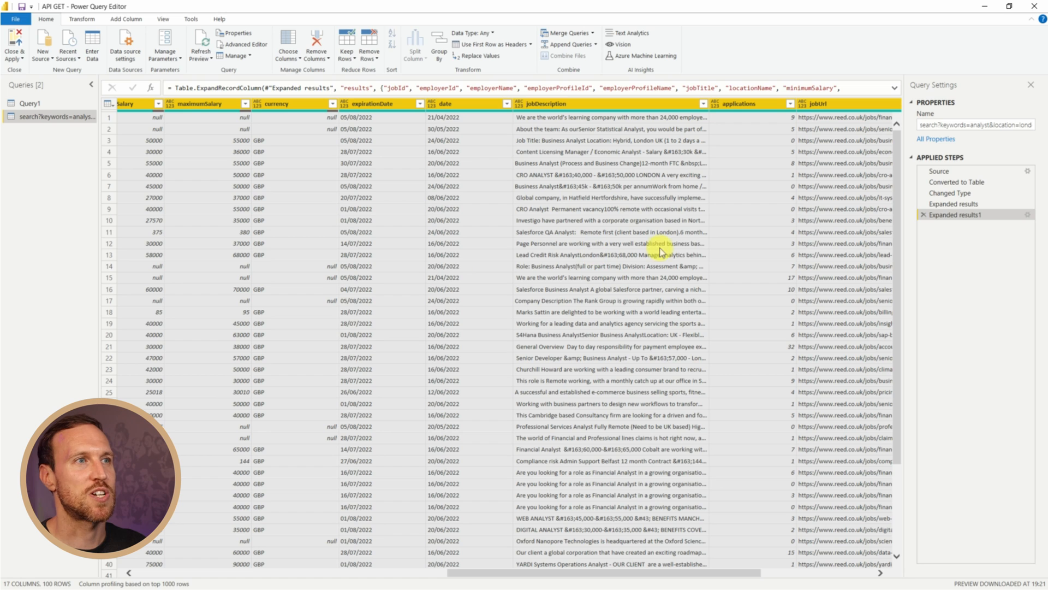
pyautogui.moveTo(850, 215)
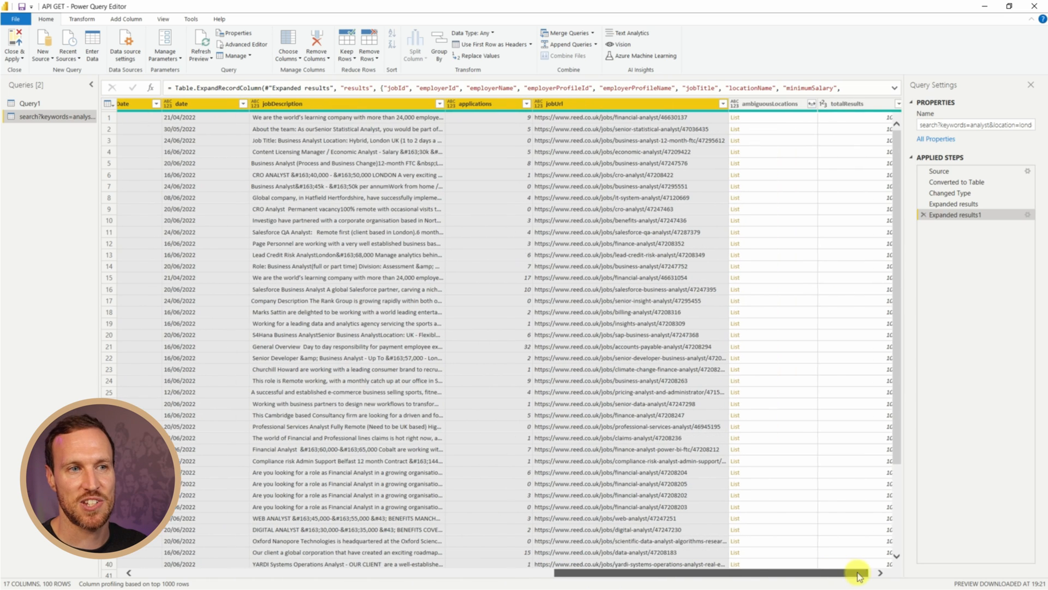
# Remove the ambiguousLocations and totalResults columns and name the query JobSearchAnalyst.
pyautogui.rightClick(772, 104)
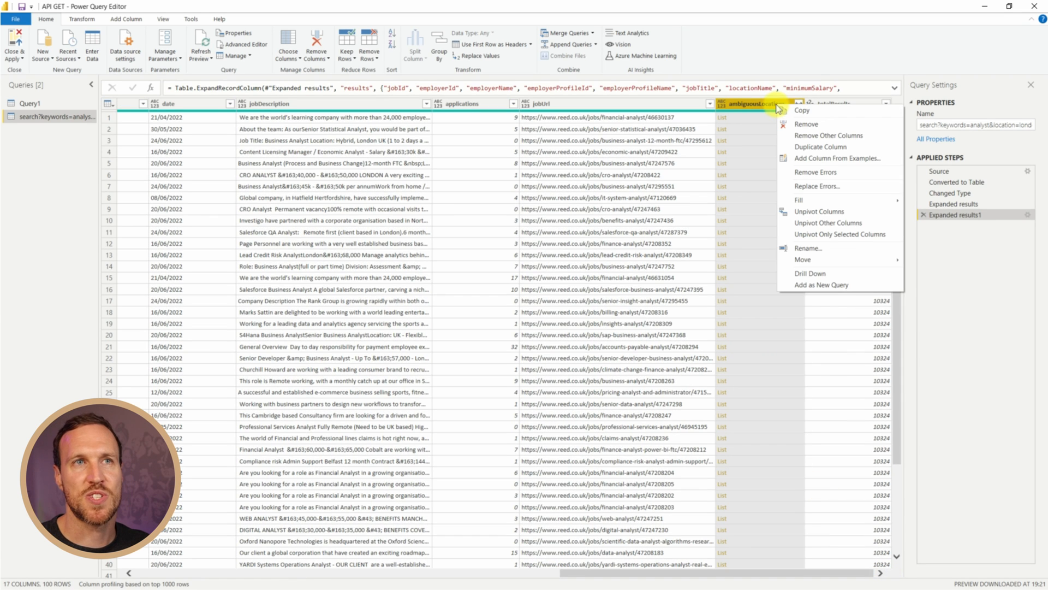
pyautogui.moveTo(792, 132)
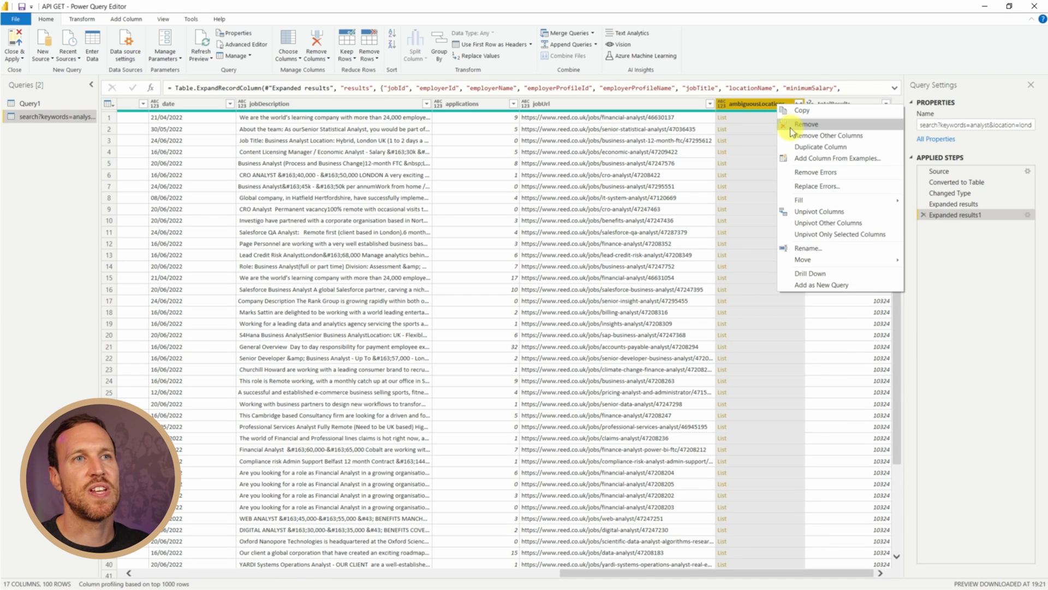
pyautogui.click(806, 123)
pyautogui.write('JobSearch')
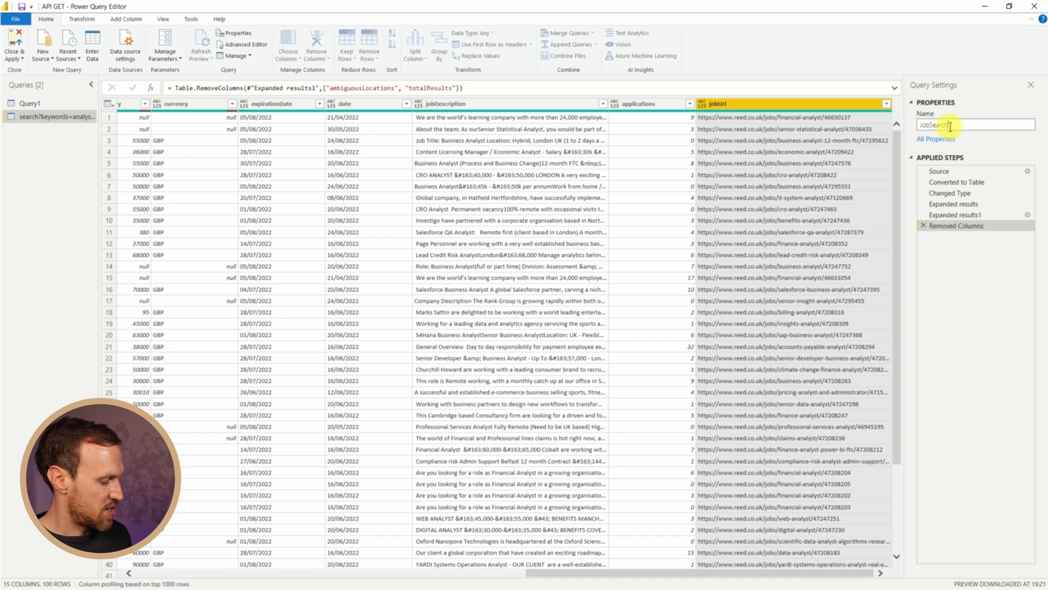
pyautogui.write('Analyst')
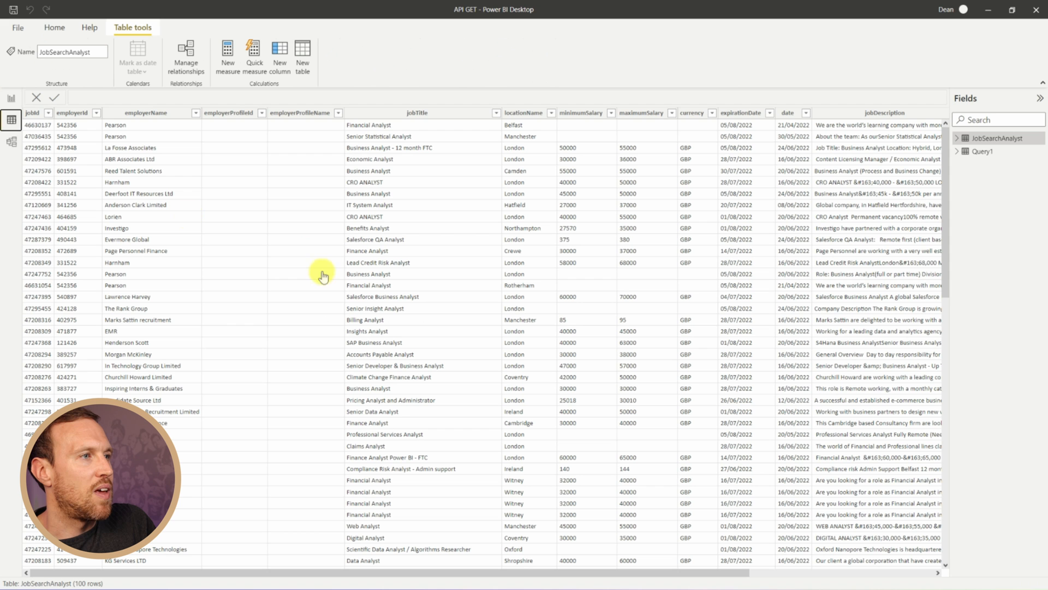
pyautogui.moveTo(293, 195)
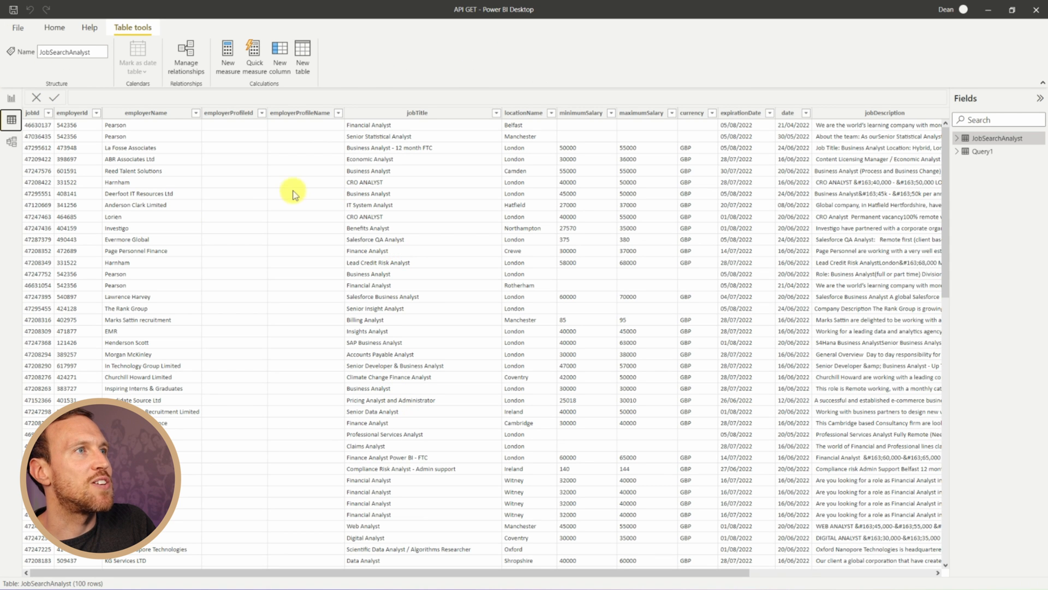
pyautogui.moveTo(498, 185)
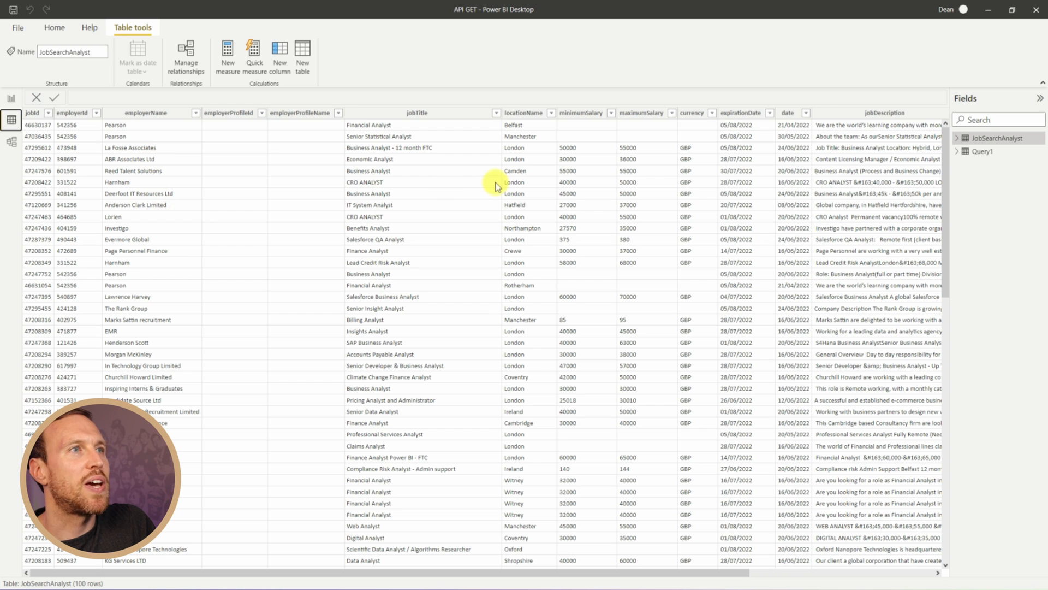
# Scroll across the loaded JobSearchAnalyst table's 100 rows through applications and jobUrl.
pyautogui.hscroll(3)
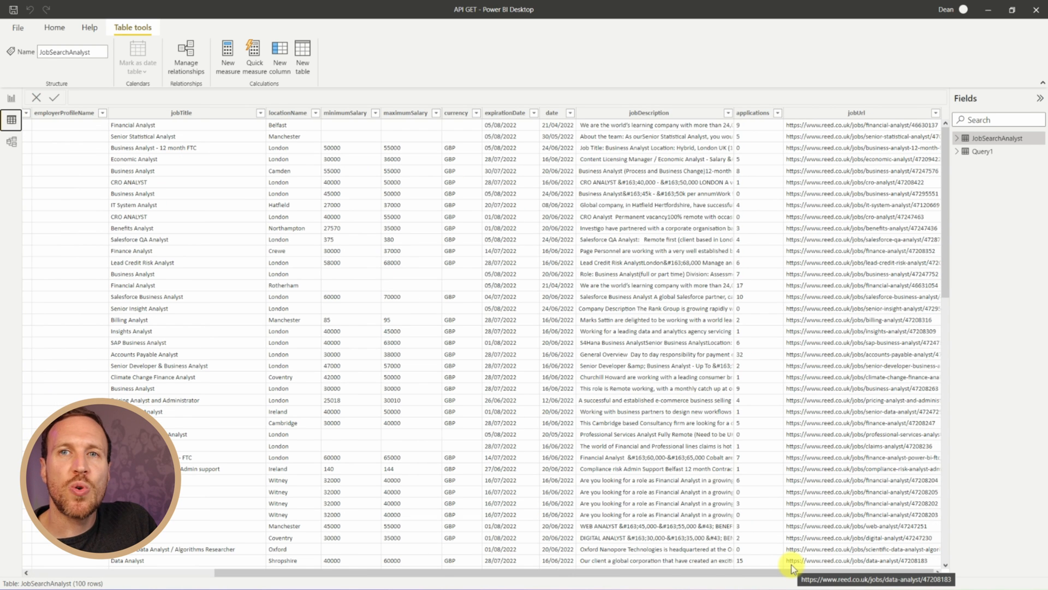